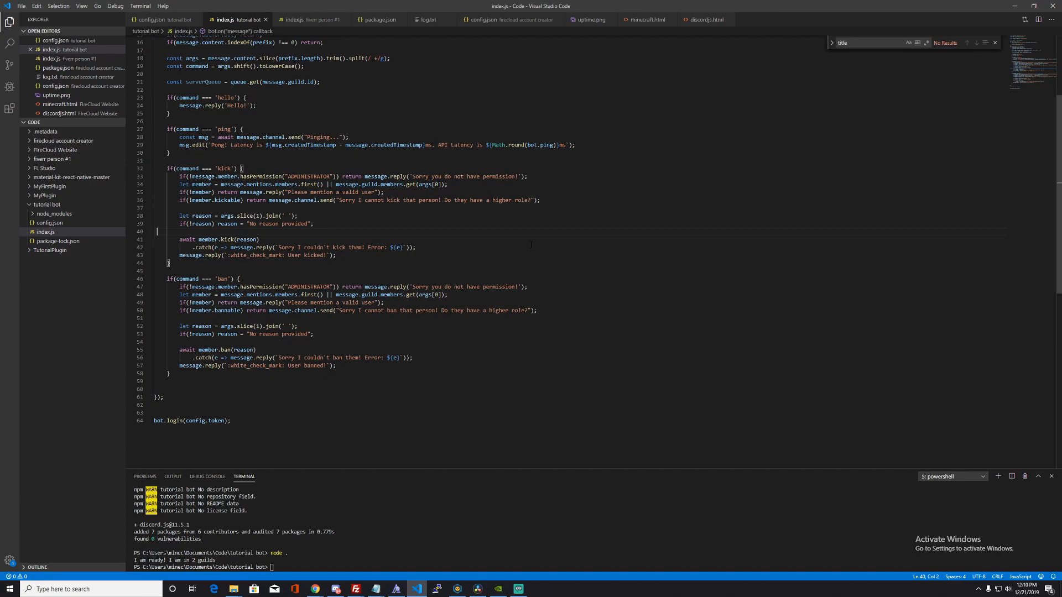
pyautogui.moveTo(94, 583)
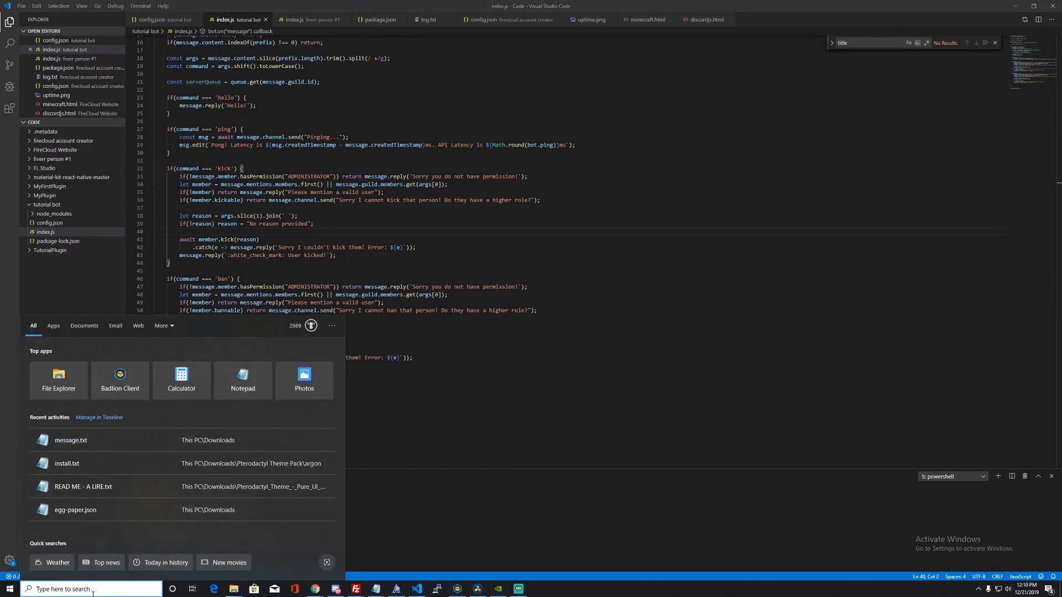
# Search Windows for 'pain' and launch Microsoft Paint from the results
pyautogui.write('pain')
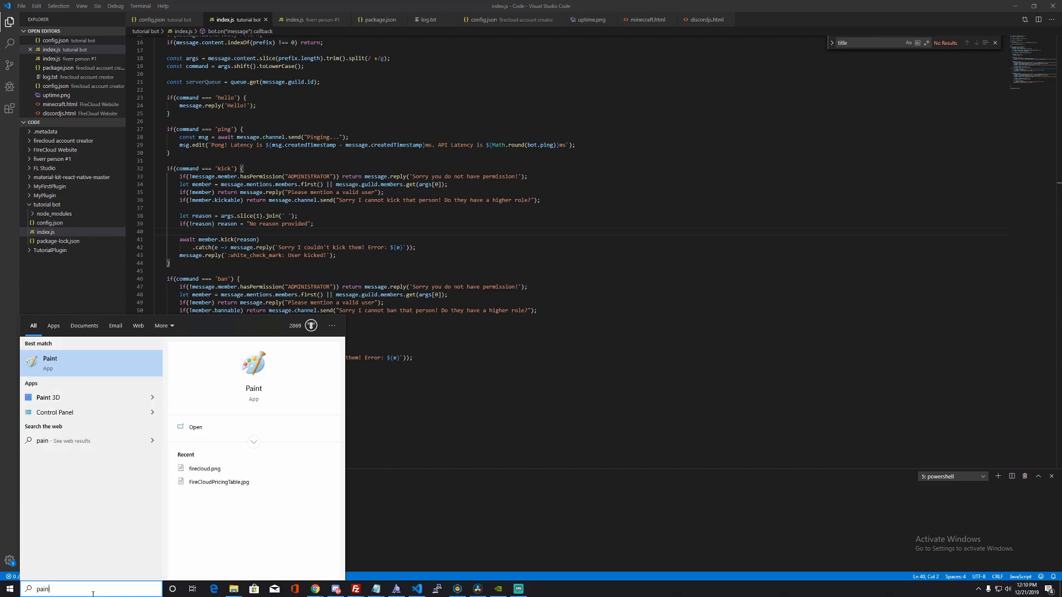
pyautogui.click(195, 427)
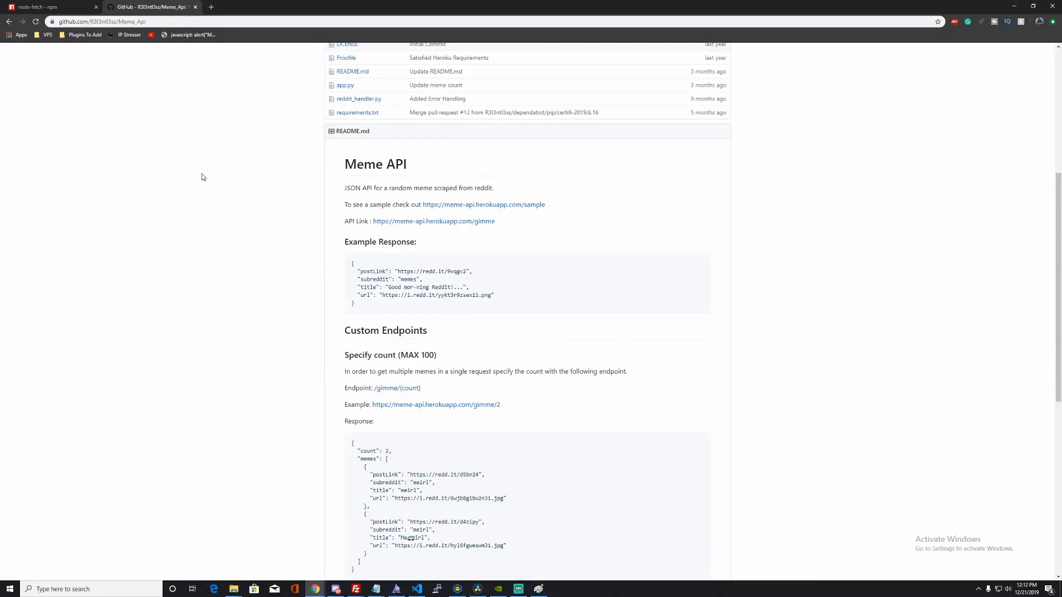
pyautogui.moveTo(432, 221)
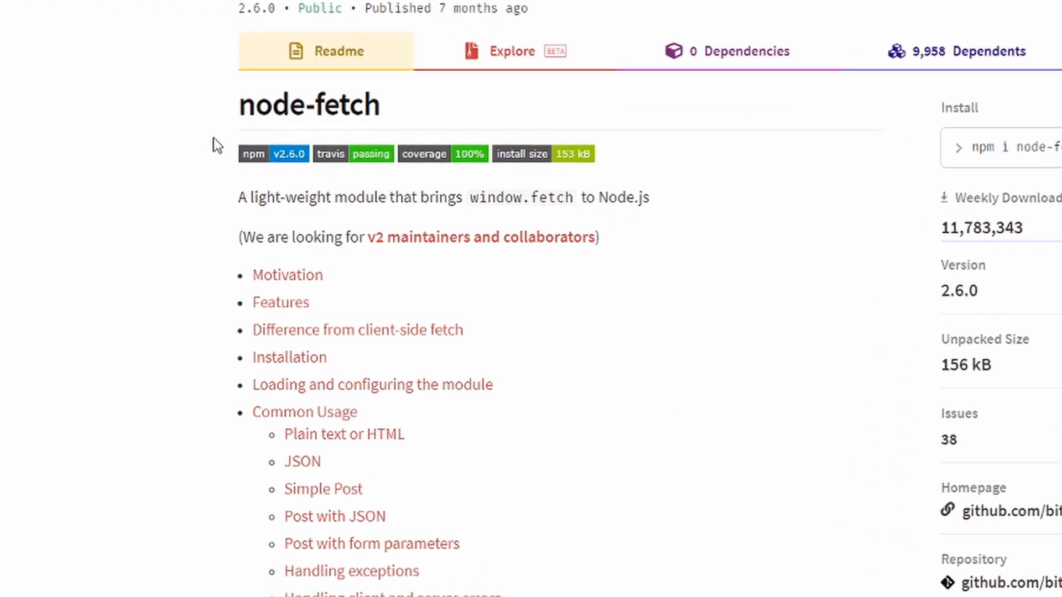
# Install node-fetch in the bot project with 'npm install node-fetch --save'
pyautogui.scroll(-3)
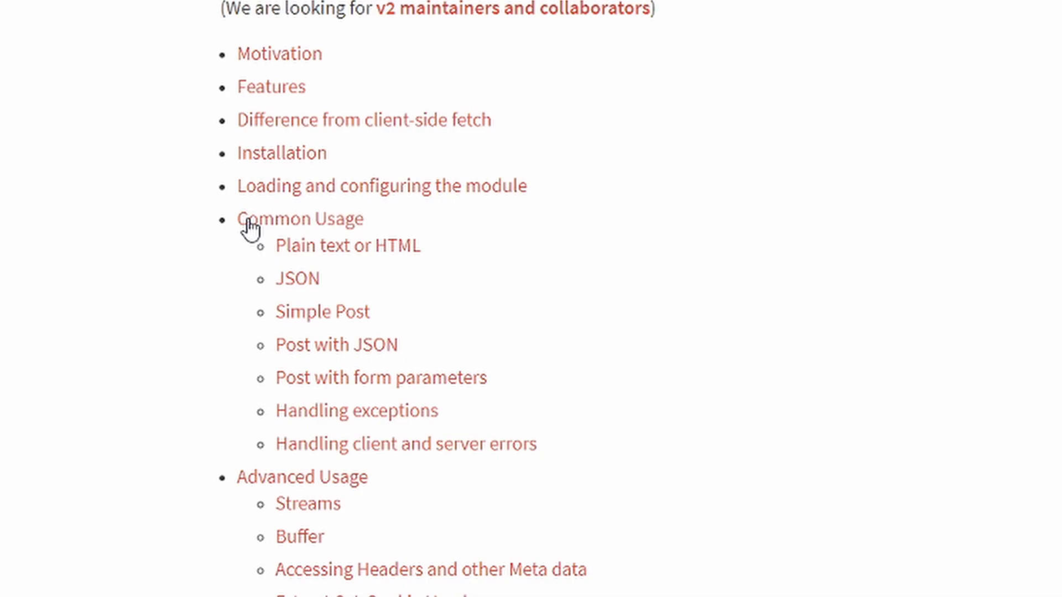
pyautogui.scroll(-3)
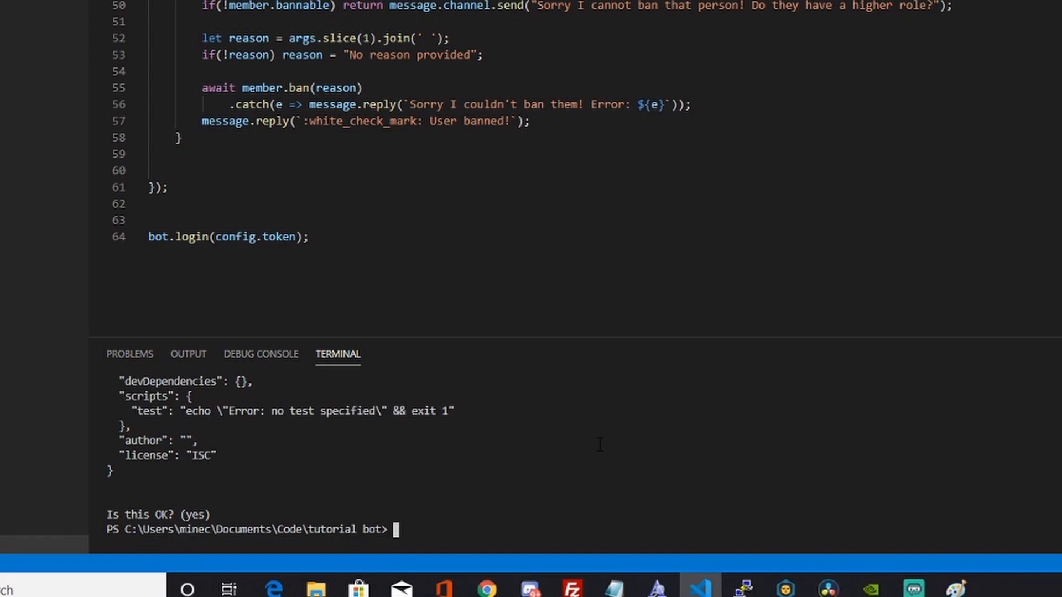
pyautogui.write('npm install node-fetch --save')
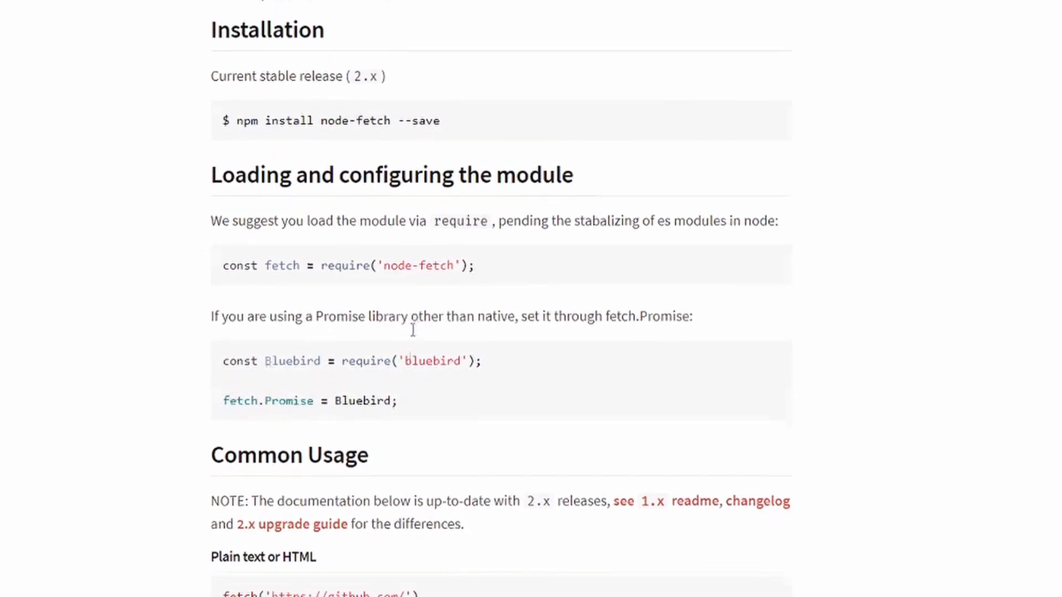
# Add const fetch = require('node-fetch'); at the top of index.js
pyautogui.scroll(-3)
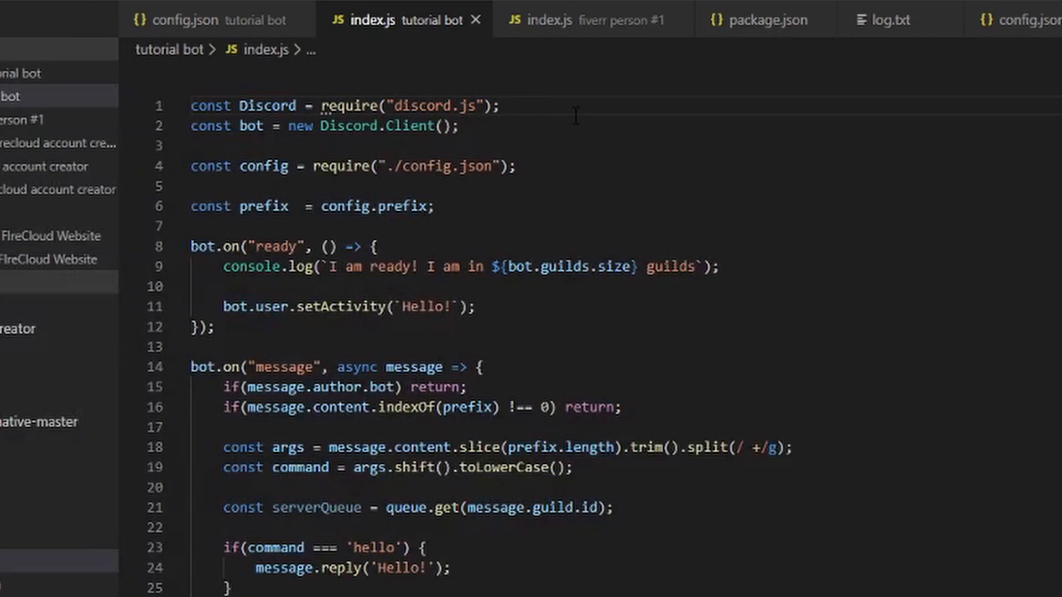
pyautogui.write("const fetch = require('node-fetch');")
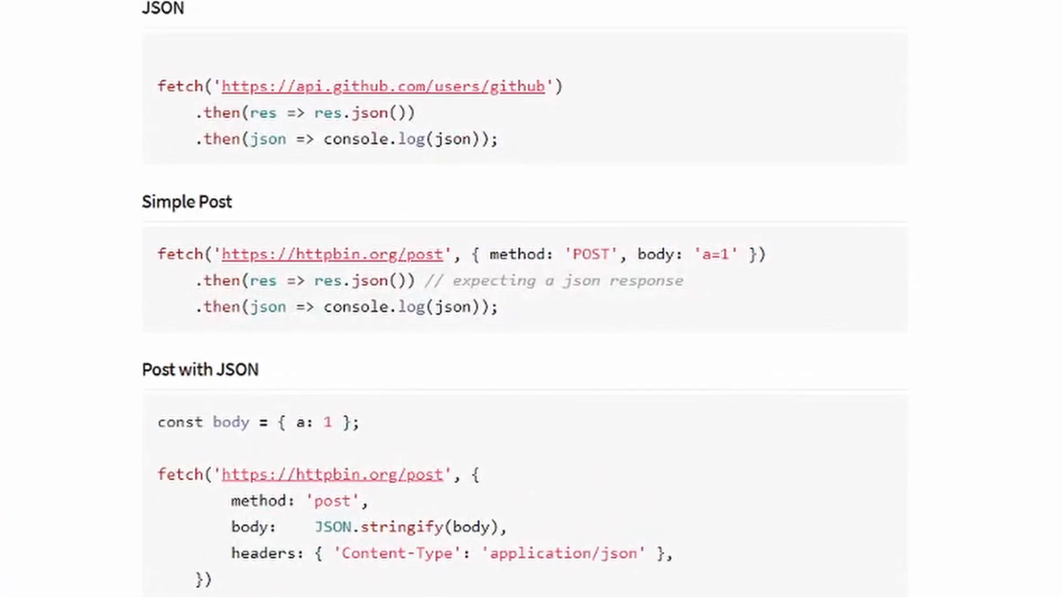
pyautogui.scroll(-3)
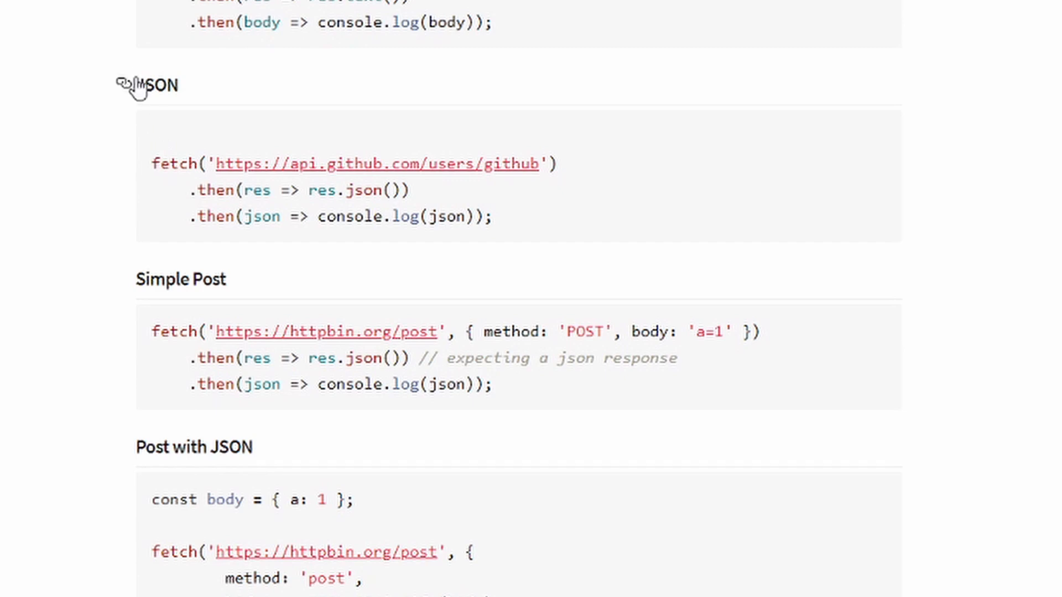
pyautogui.moveTo(137, 161)
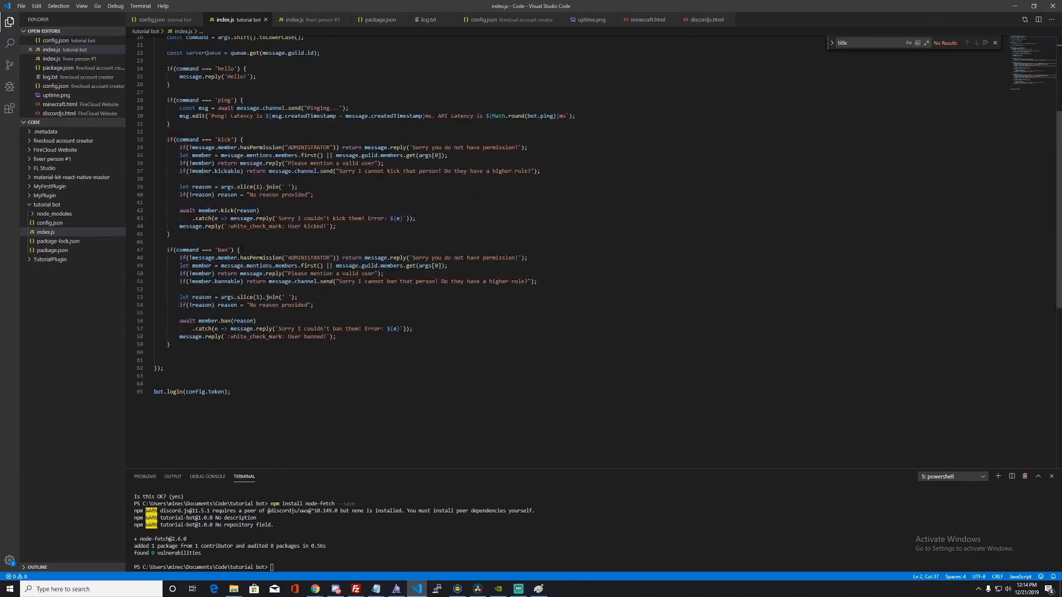
# Add an if(command === "meme") block sending "Fetching a meme, please wait a second!"
pyautogui.write('if')
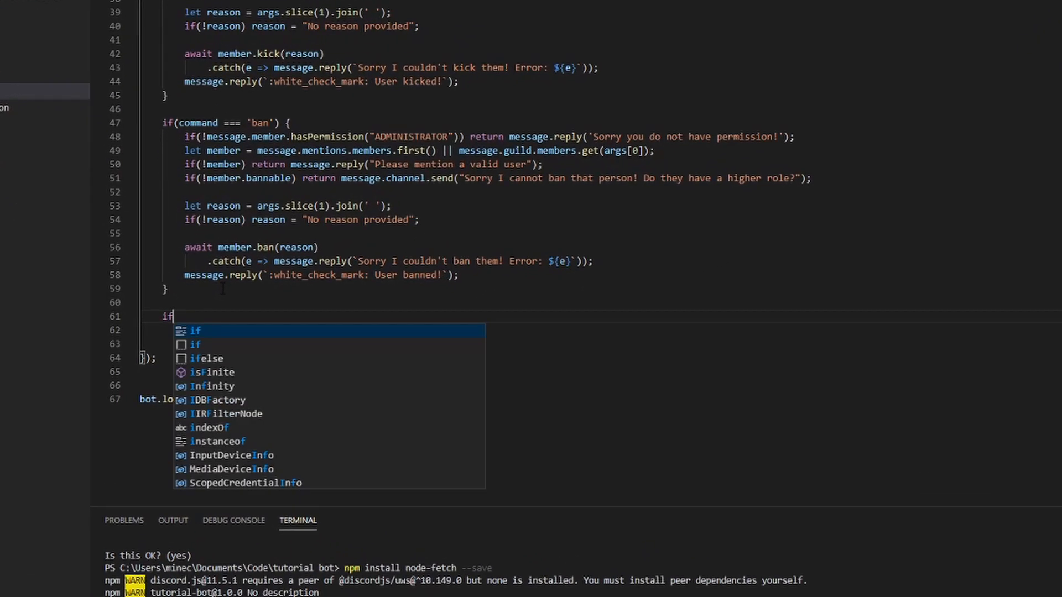
pyautogui.write('(com')
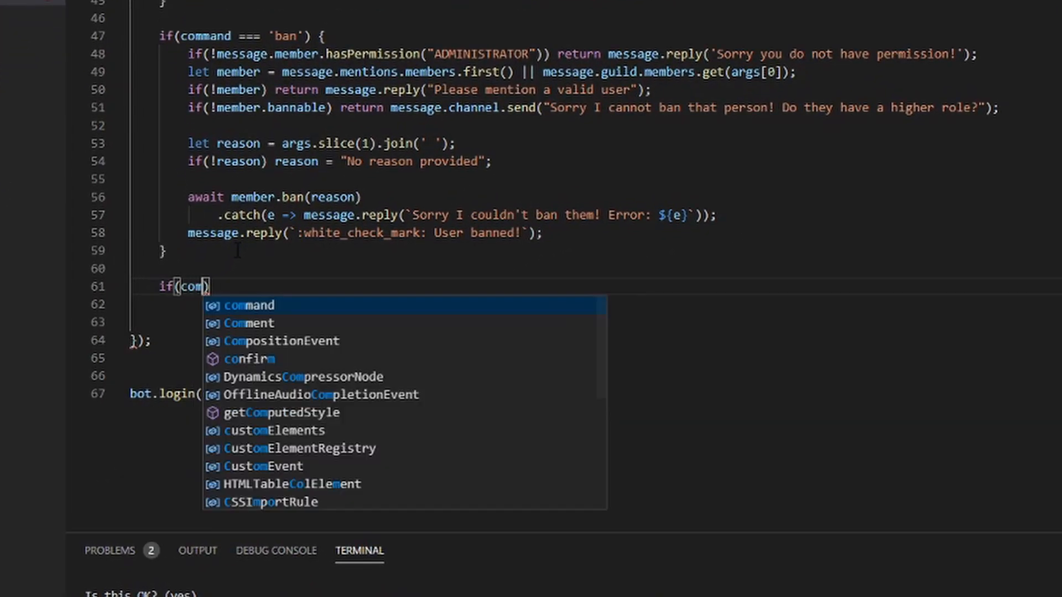
pyautogui.write('mand ===')
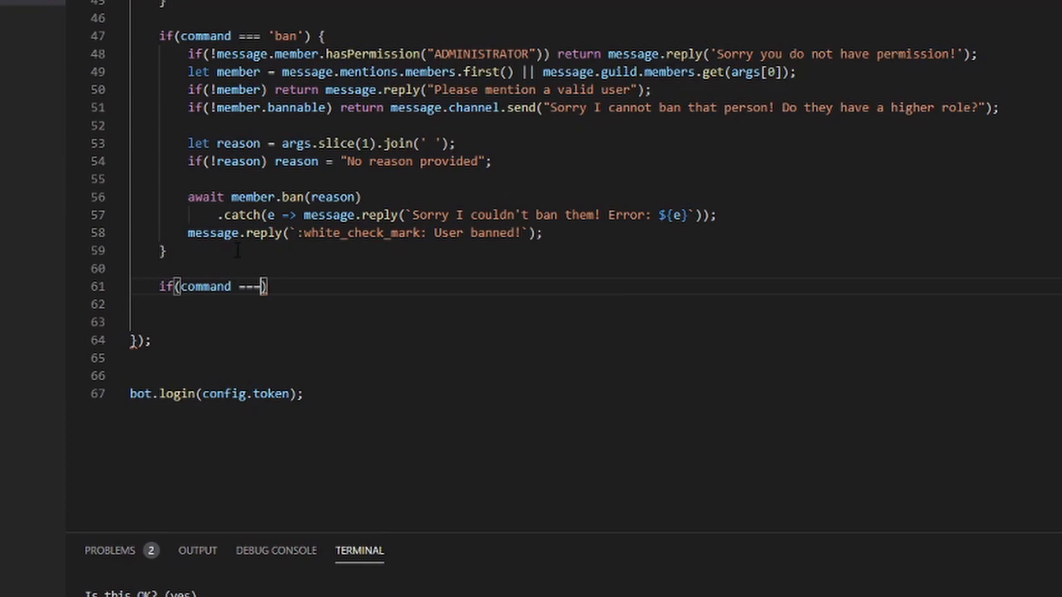
pyautogui.write('"me"')
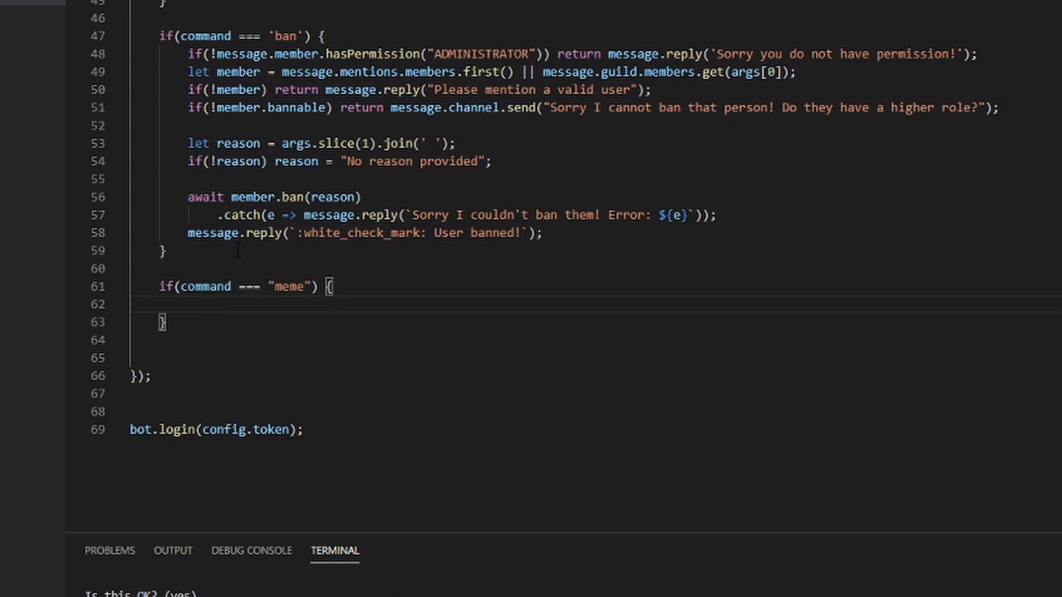
pyautogui.write('message.channel.send("Fetching a meme,')
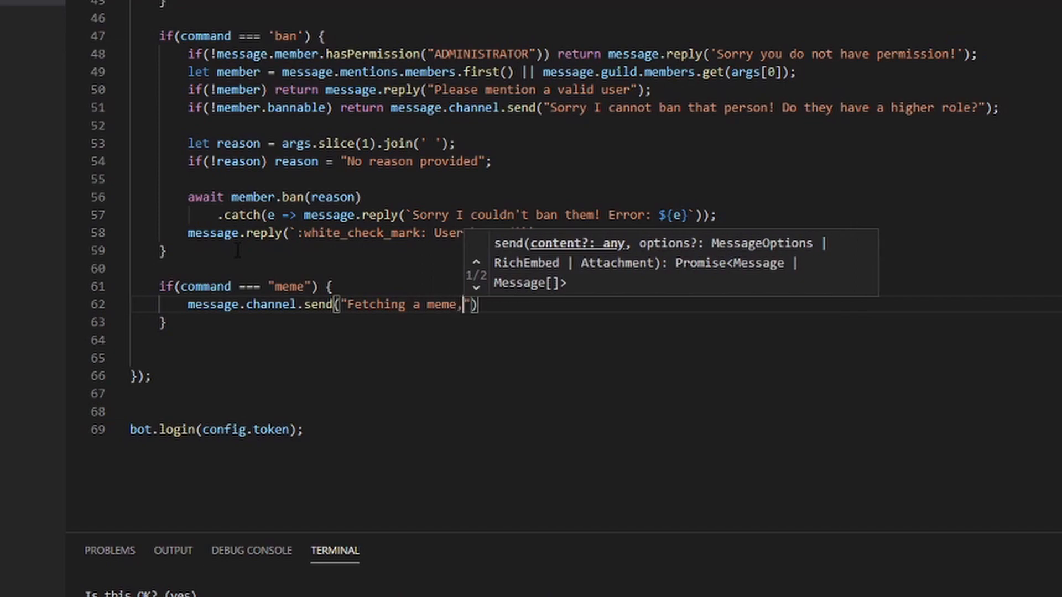
pyautogui.write('please wait a')
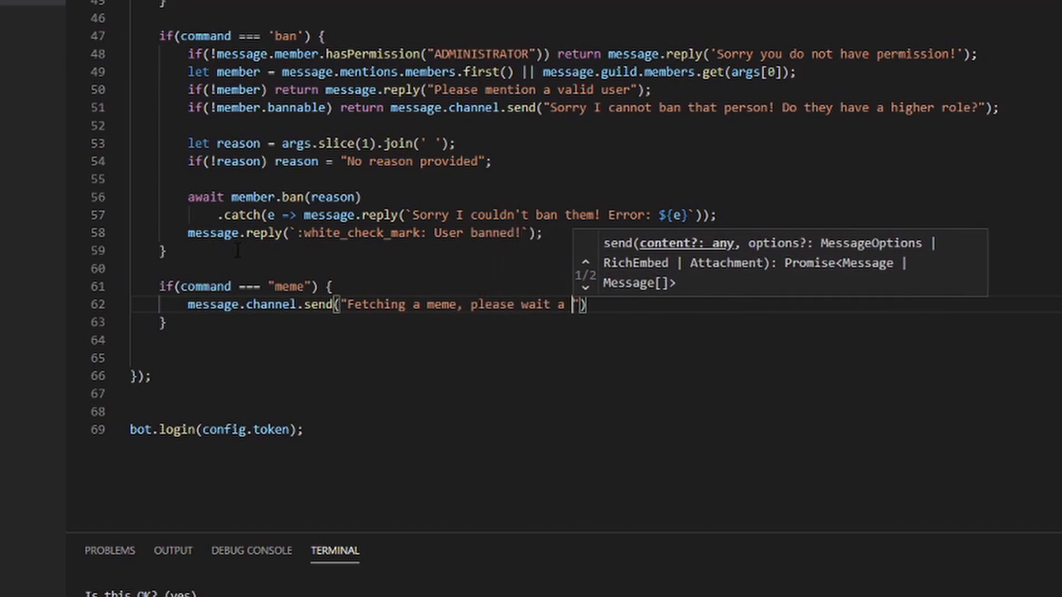
pyautogui.write('second!')
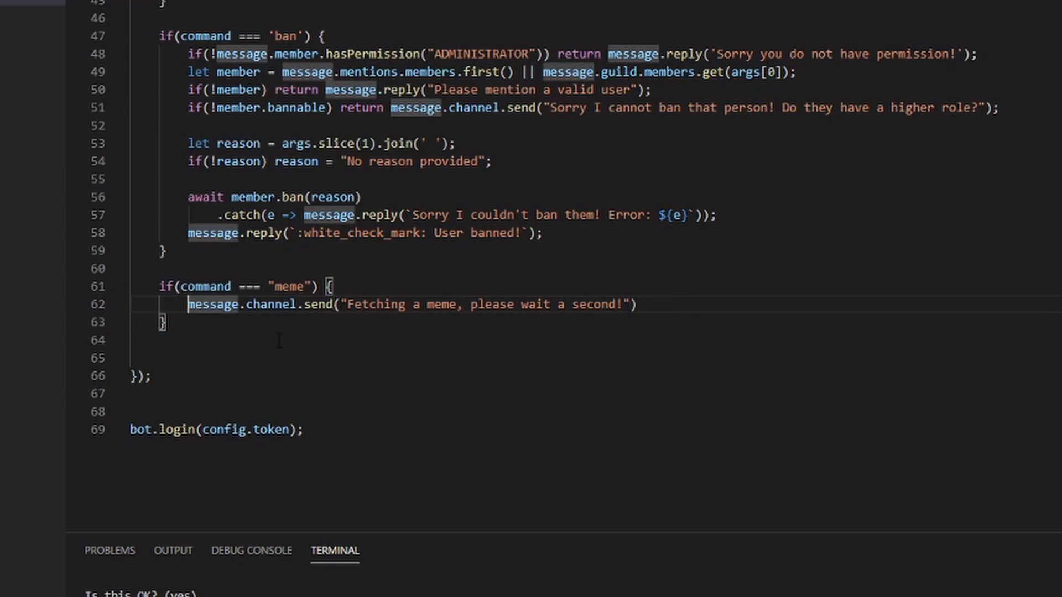
pyautogui.write('let ms')
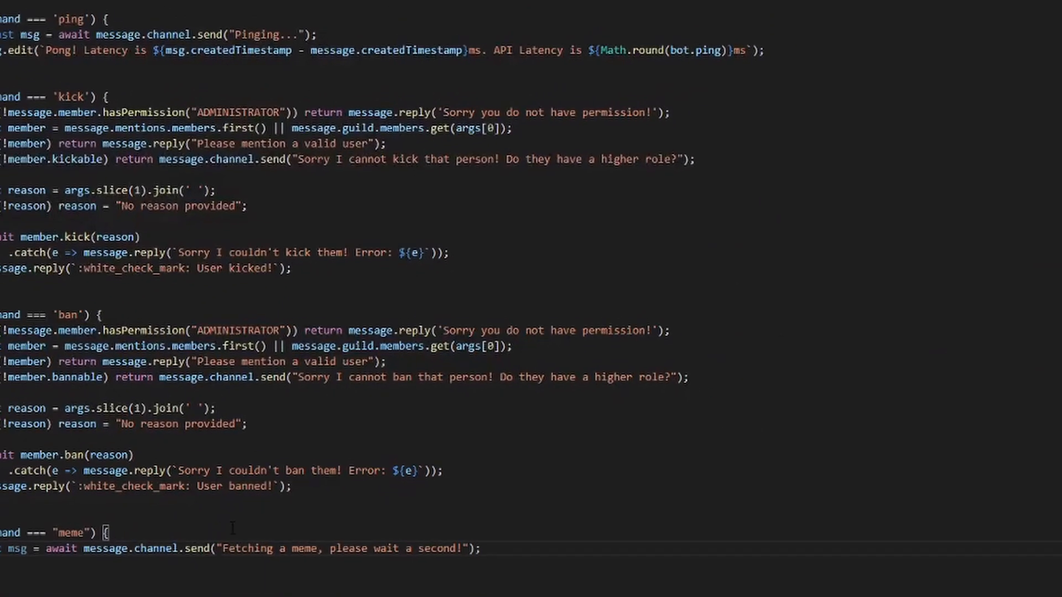
# Store the wait message as msg and paste the node-fetch JSON example using the meme-api gimme URL
pyautogui.scroll(-3)
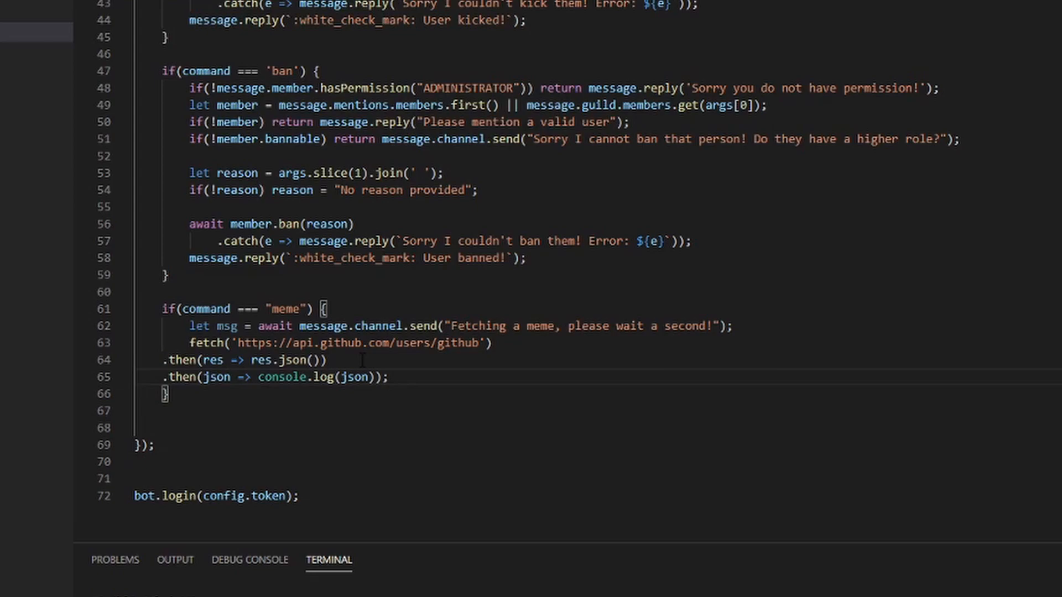
pyautogui.scroll(-3)
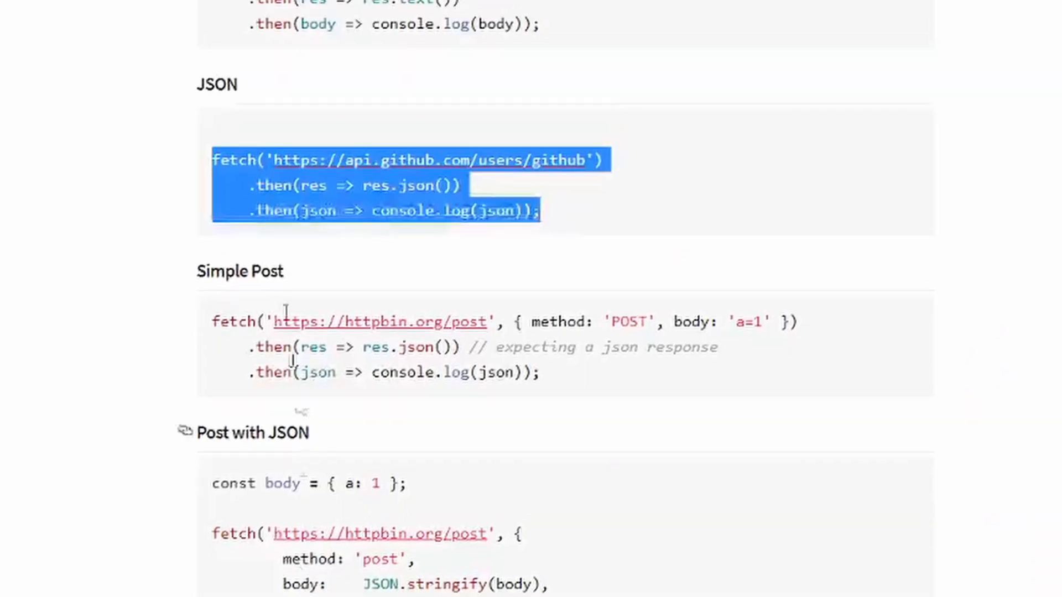
pyautogui.rightClick(572, 124)
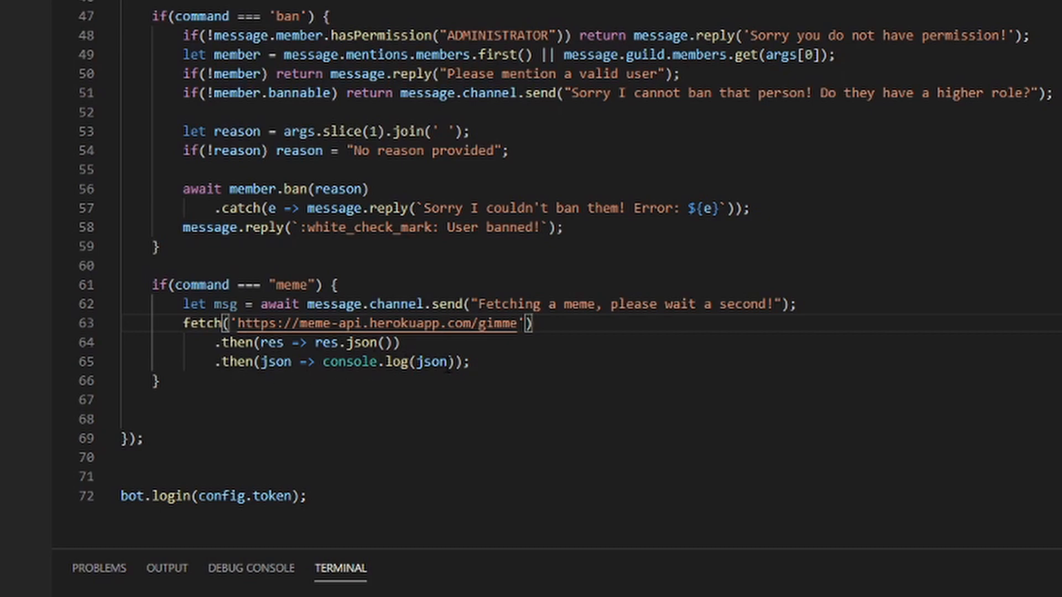
pyautogui.doubleClick(383, 361)
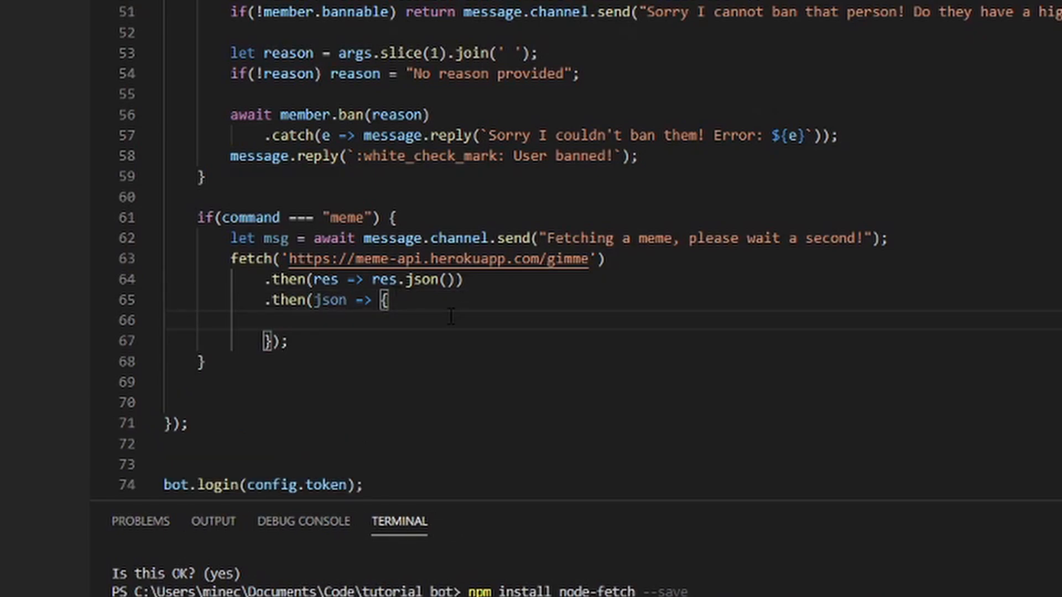
pyautogui.moveTo(519, 301)
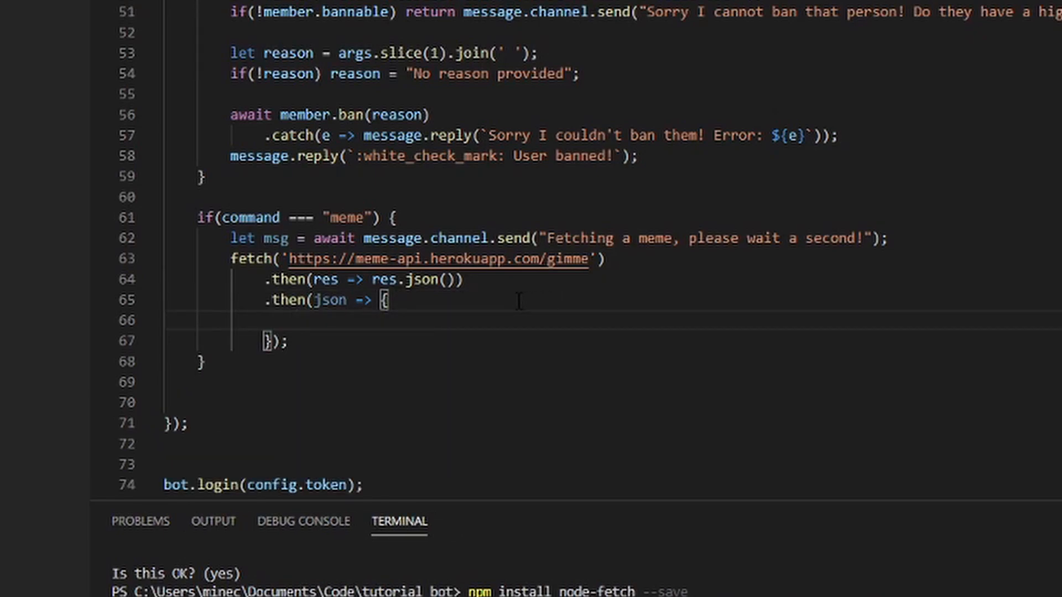
pyautogui.moveTo(662, 380)
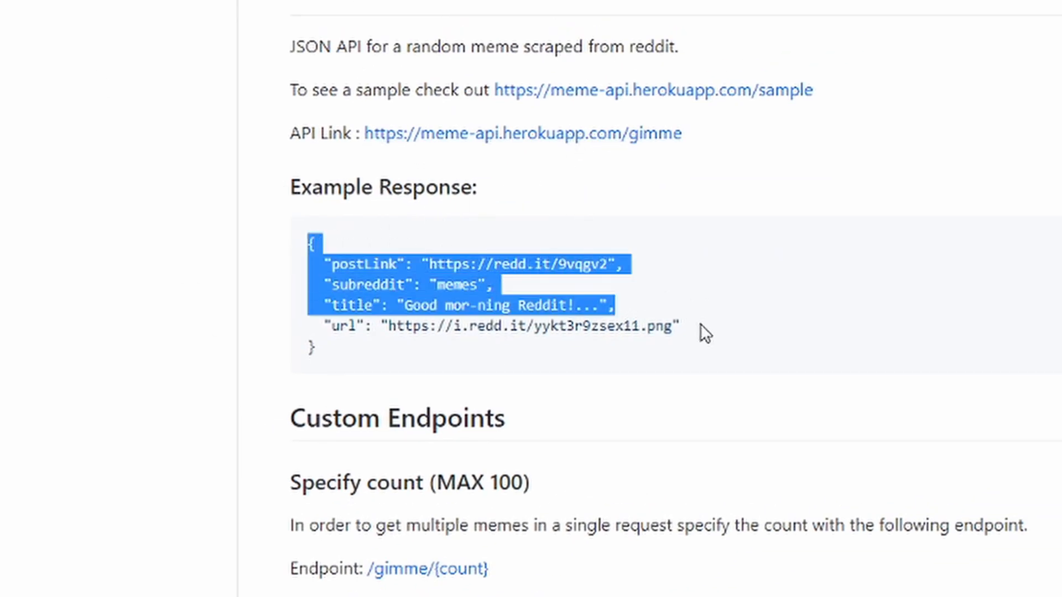
# Review the example response's postLink, subreddit, title and url fields, then deselect
pyautogui.click(565, 284)
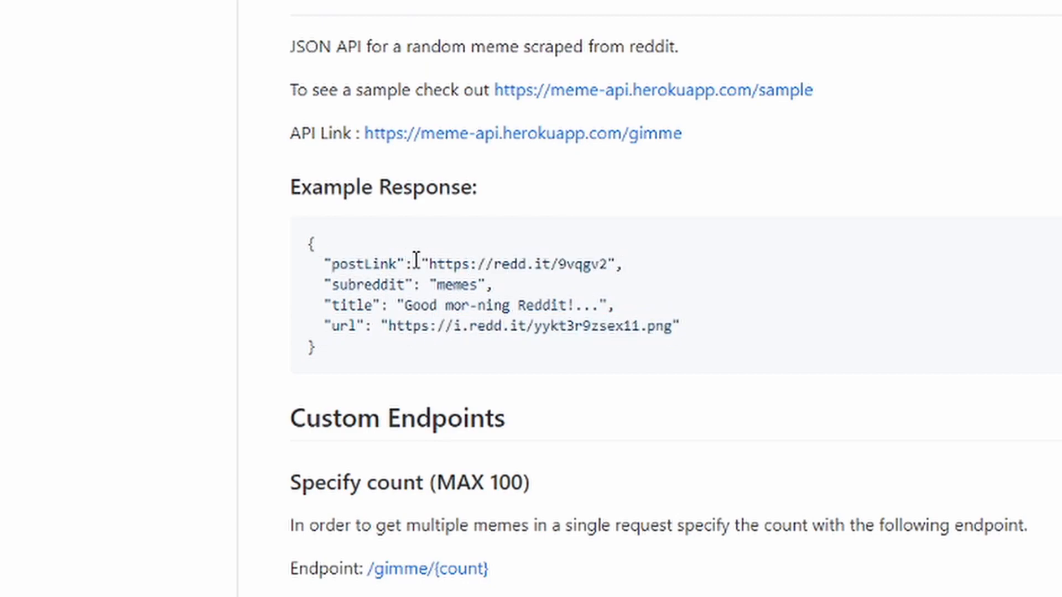
pyautogui.moveTo(345, 305)
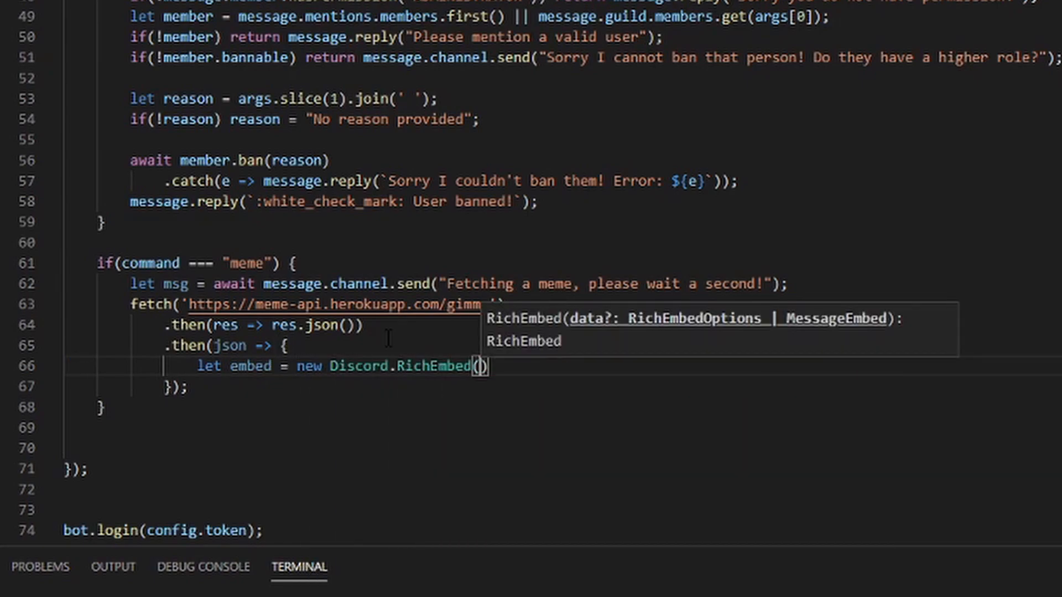
# Chain .setTitle(json.title) and .setImage(json.url) onto the new Discord.RichEmbed
pyautogui.write('.setTitle(json.title')
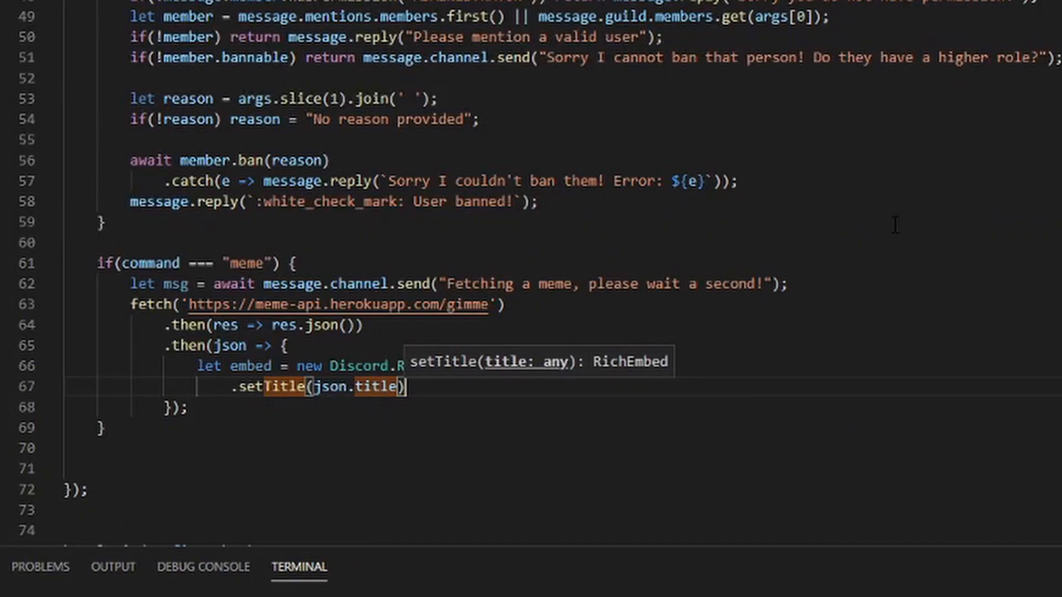
pyautogui.write('.set')
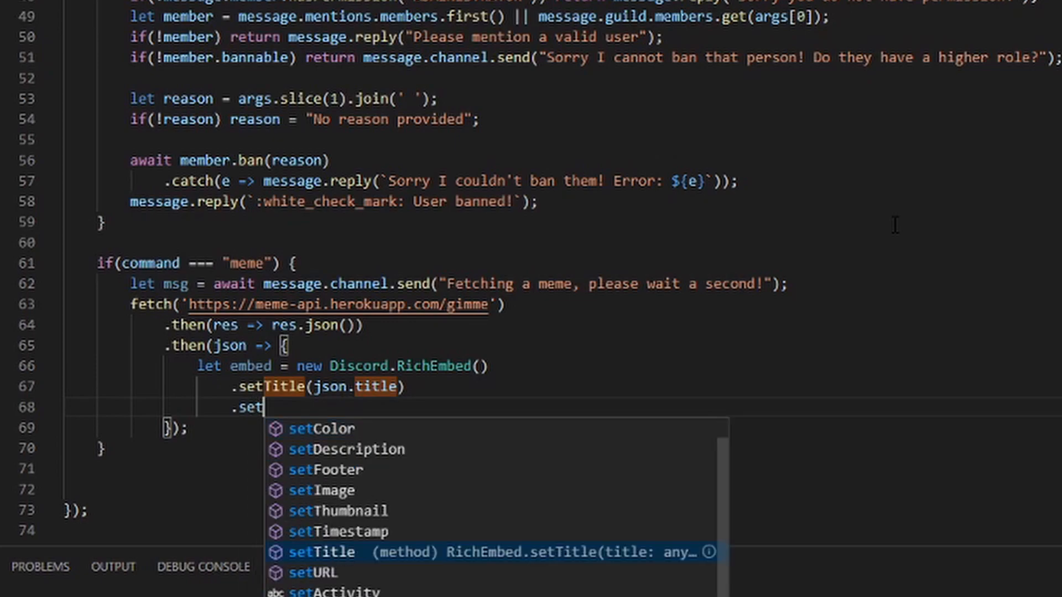
pyautogui.write('Image(')
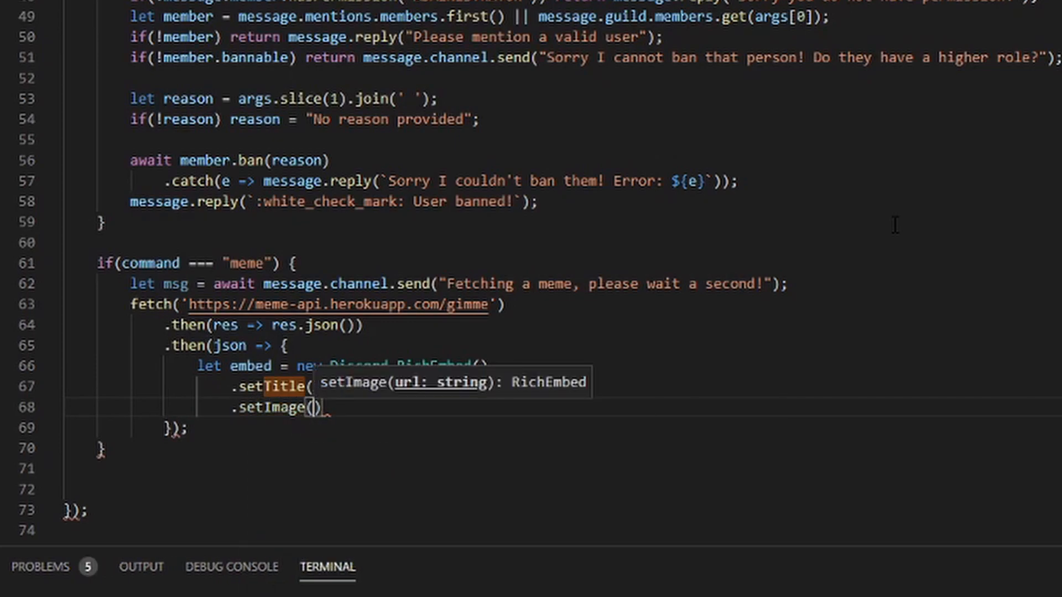
pyautogui.write('json.u')
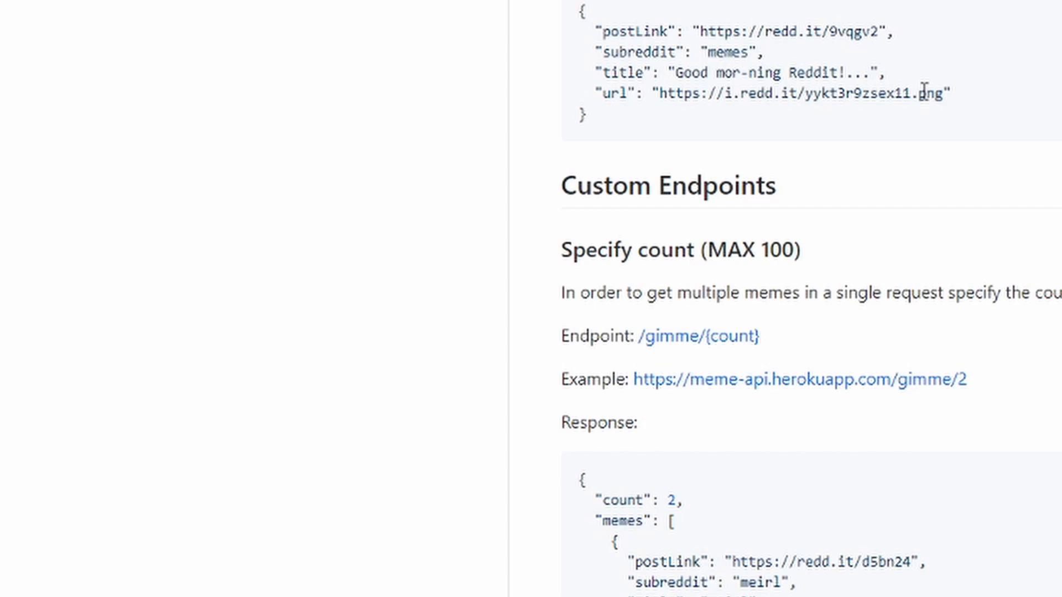
pyautogui.moveTo(706, 68)
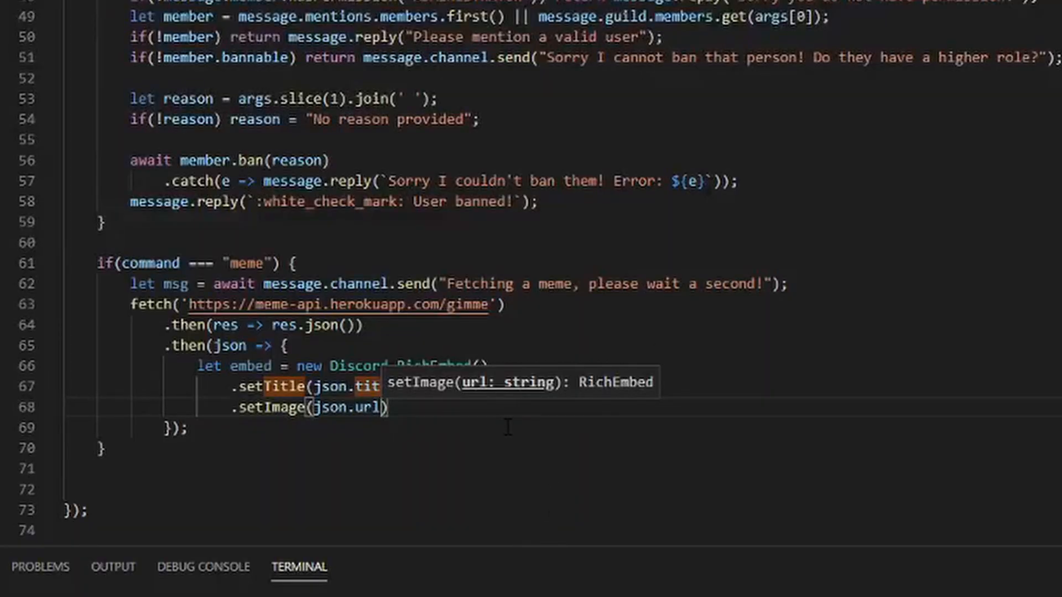
# Add .setFooter(`Link: ${json.postLink} | Subreddit: ${json.subreddit}`) to the embed chain
pyautogui.write('.setF')
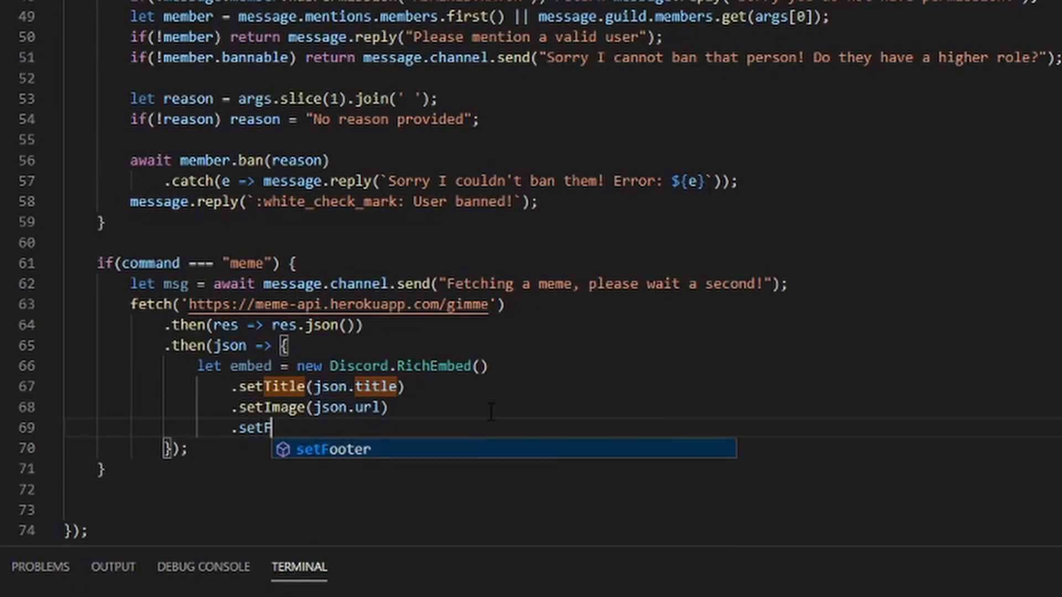
pyautogui.press('Tab')
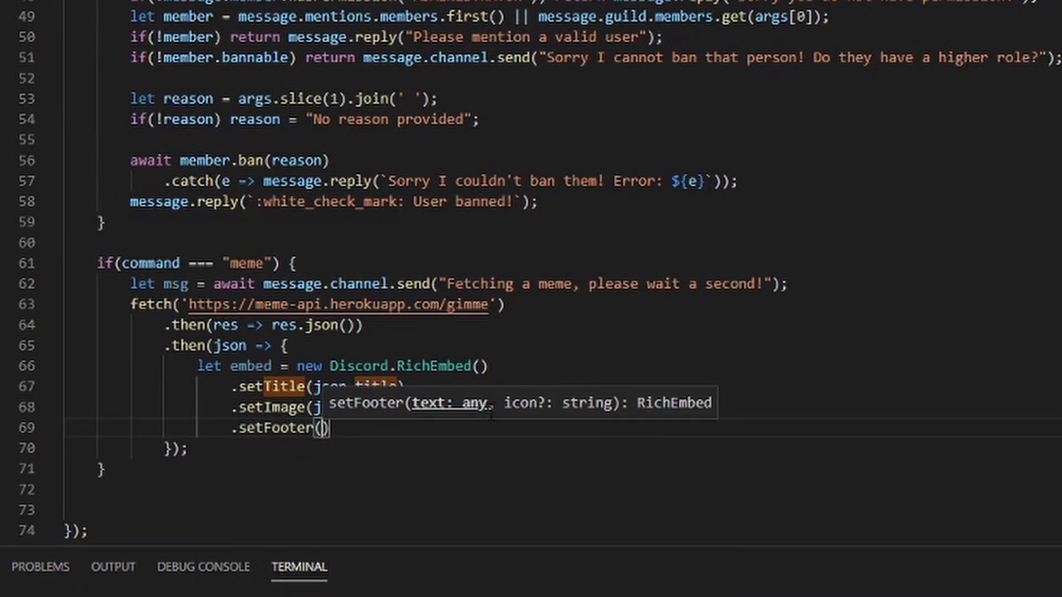
pyautogui.write('`')
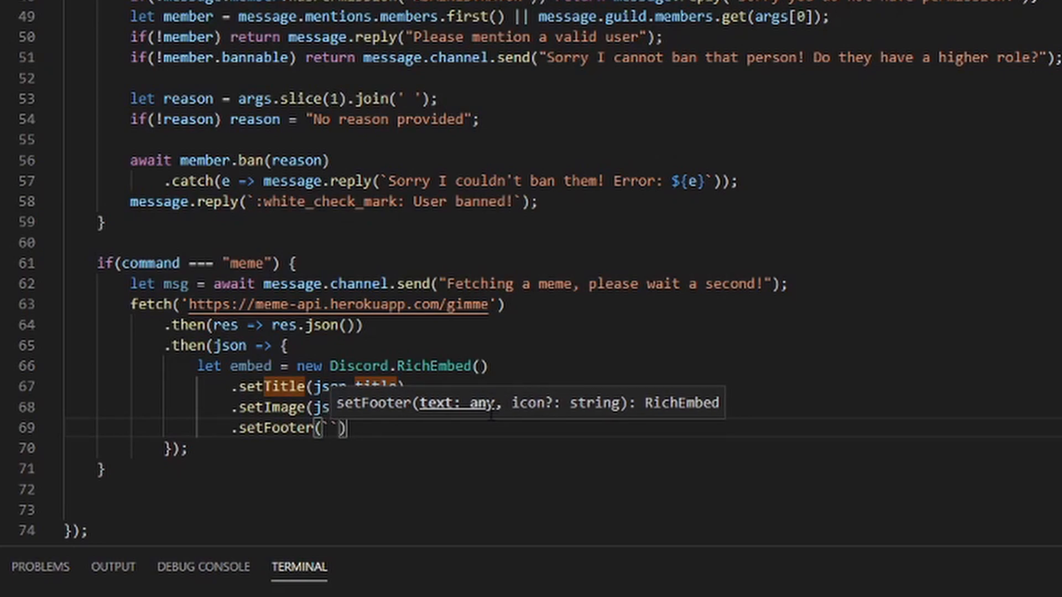
pyautogui.write('Lin')
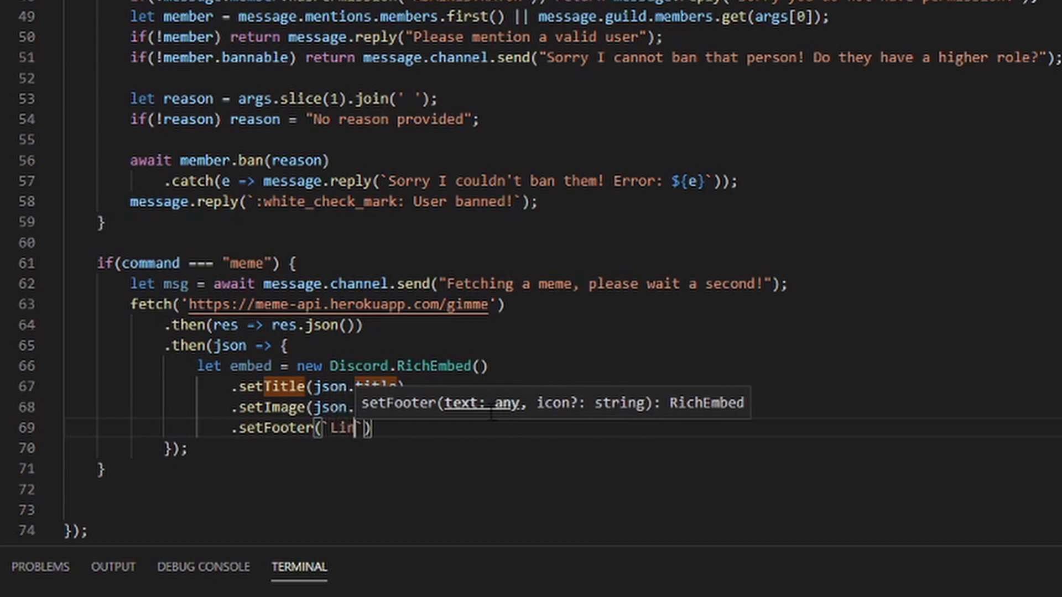
pyautogui.write('url)')
pyautogui.write('k: ${json.postLink')
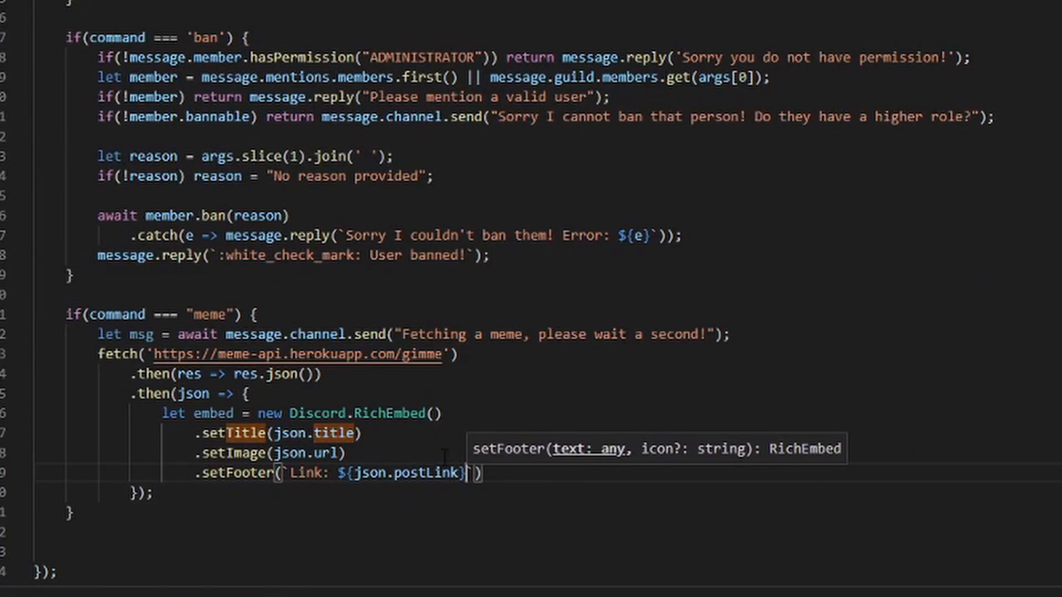
pyautogui.write('| Subreddit:')
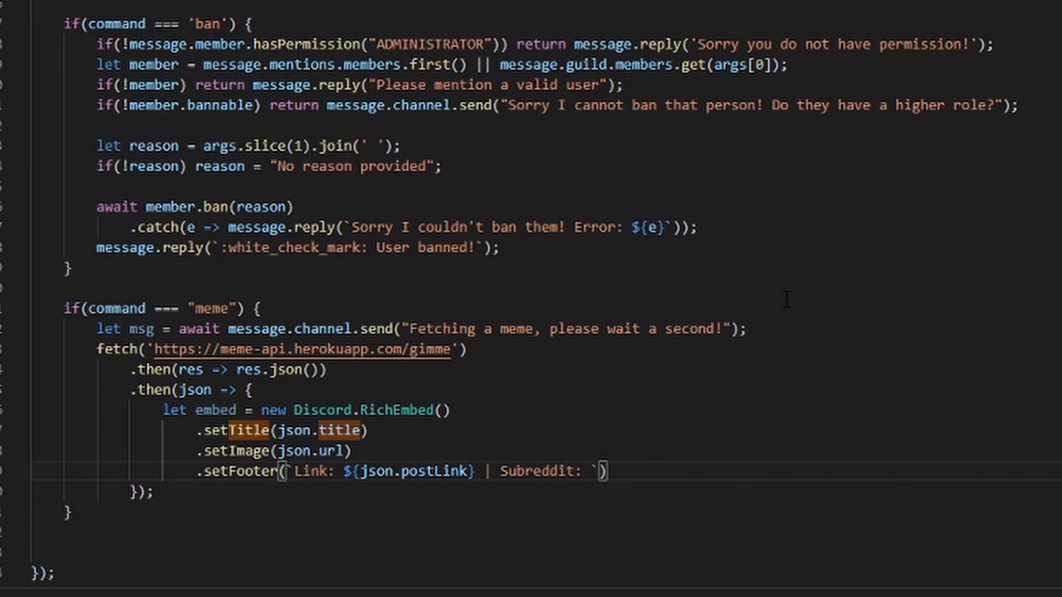
pyautogui.rightClick(786, 299)
pyautogui.write('$')
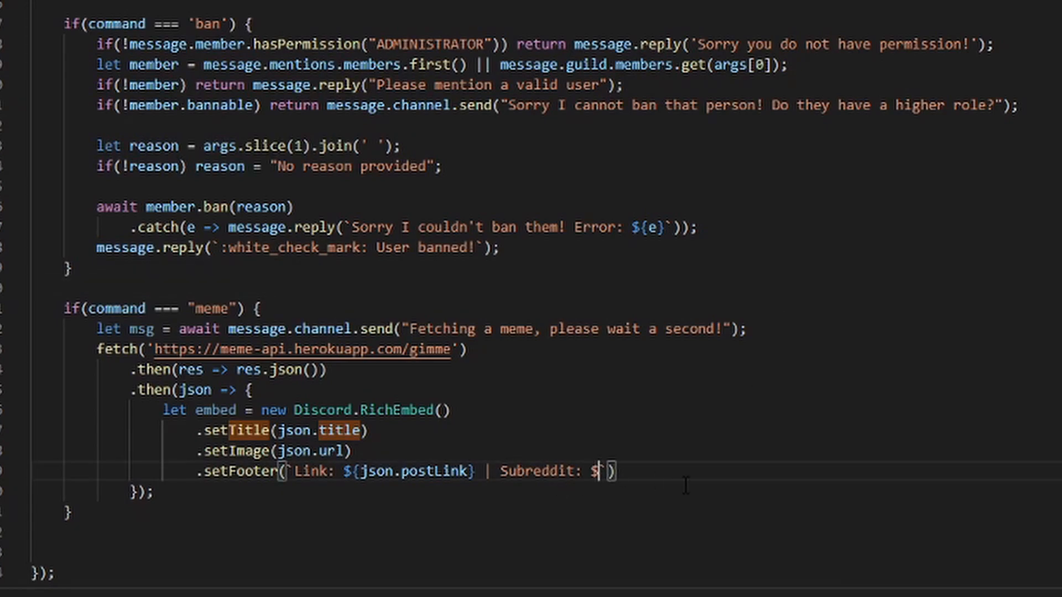
pyautogui.write('{}')
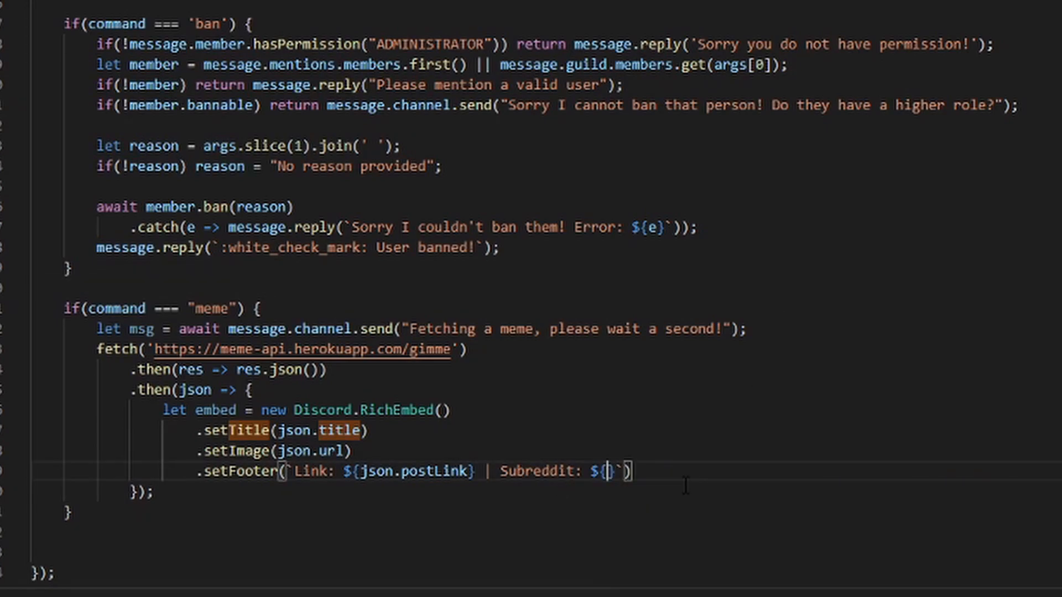
pyautogui.write('json.su')
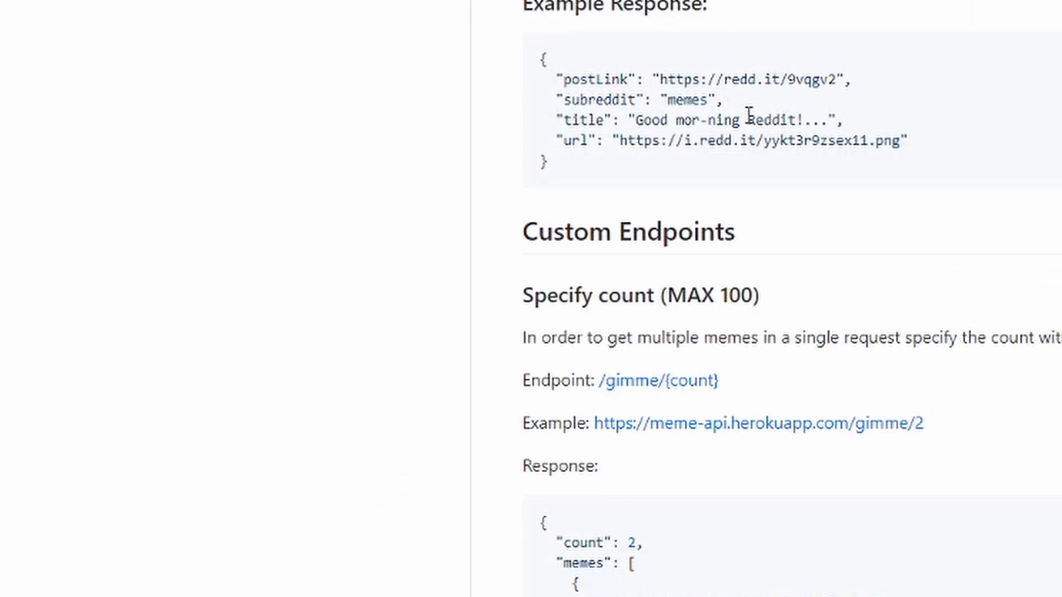
pyautogui.moveTo(630, 376)
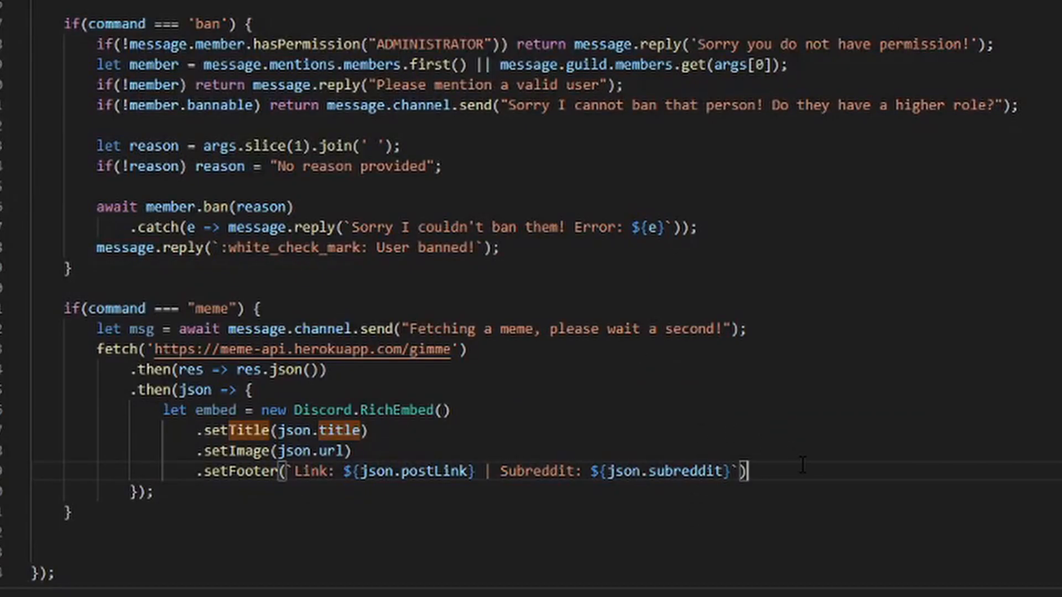
pyautogui.write('msg.edit(')
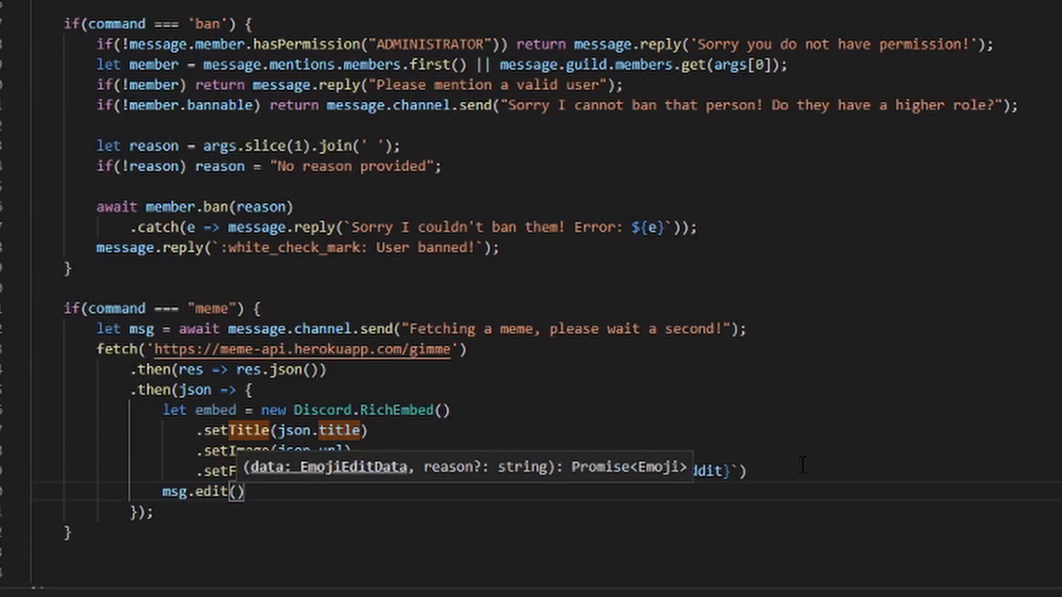
# Call msg.edit(embed) inside the .then callback to swap in the embed
pyautogui.write('embed')
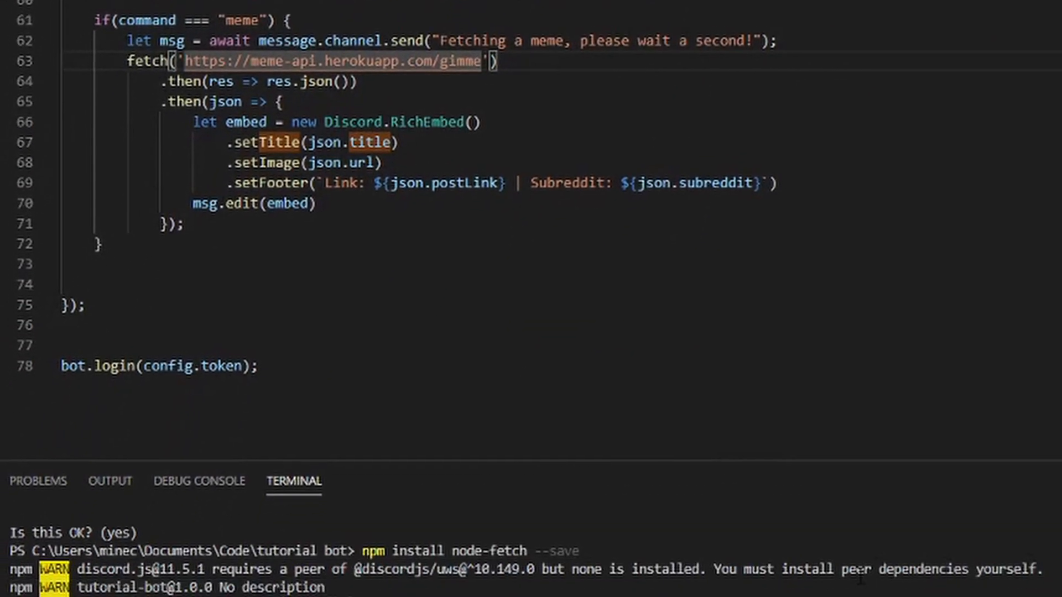
pyautogui.write('npm i discord.js')
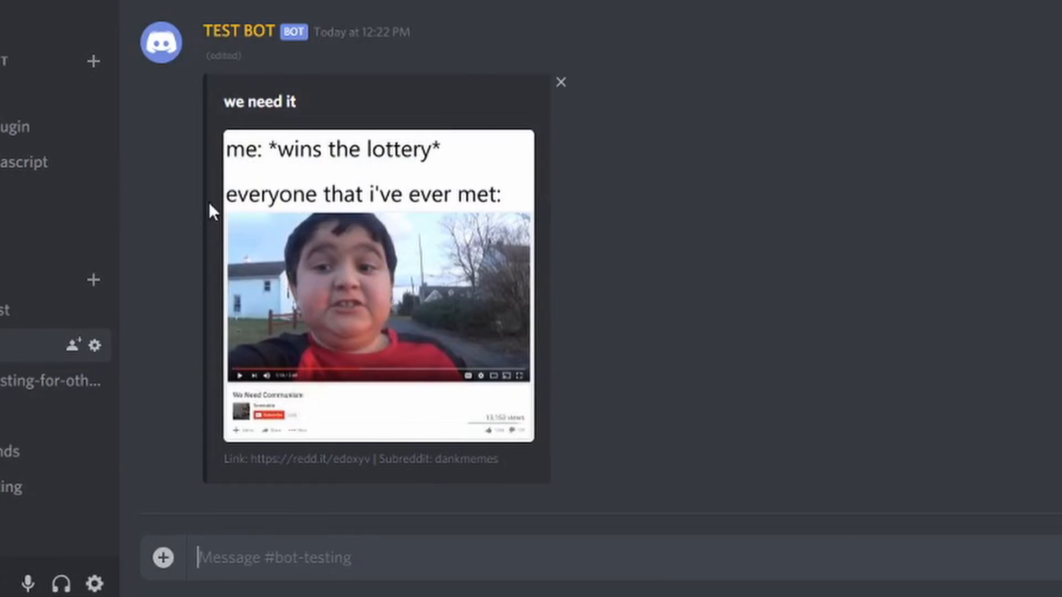
pyautogui.moveTo(230, 458)
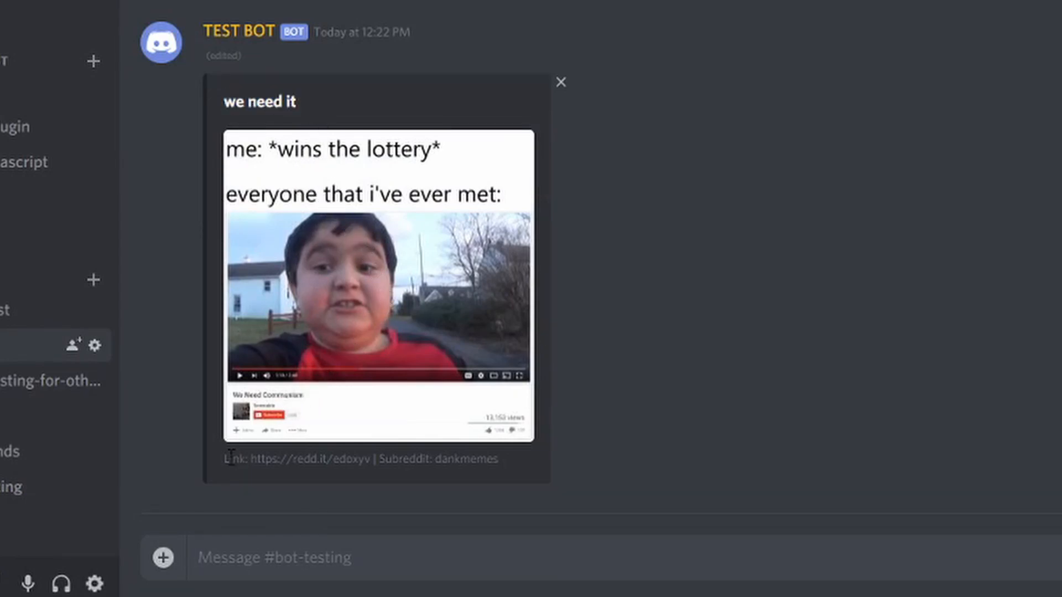
pyautogui.moveTo(410, 309)
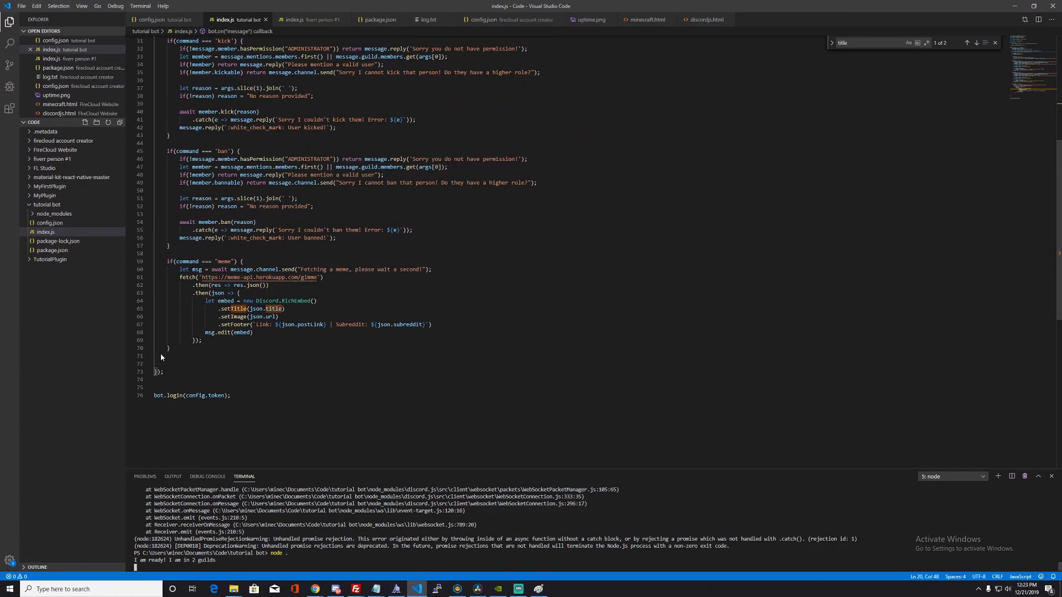
pyautogui.moveTo(349, 334)
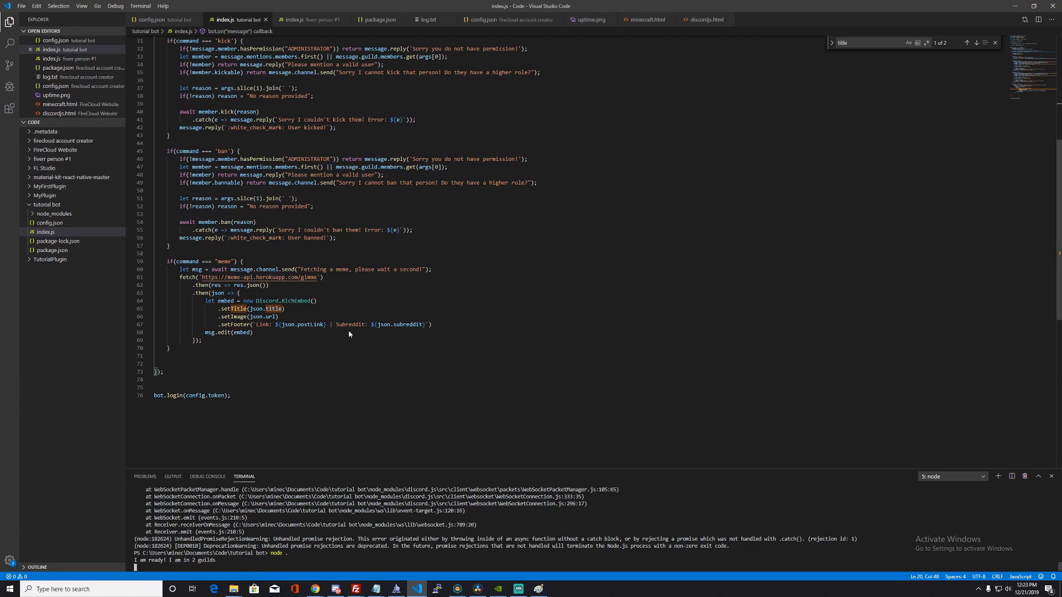
pyautogui.moveTo(282, 333)
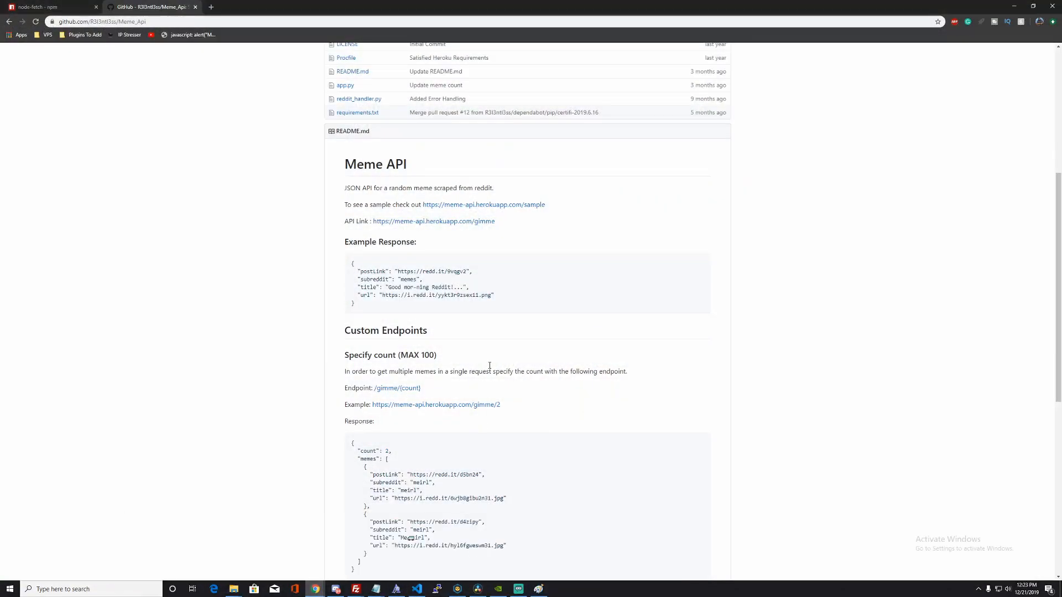
# Browse the free public APIs list, return to the Meme API README, and minimize Chrome
pyautogui.click(211, 6)
pyautogui.write('apilist.fun')
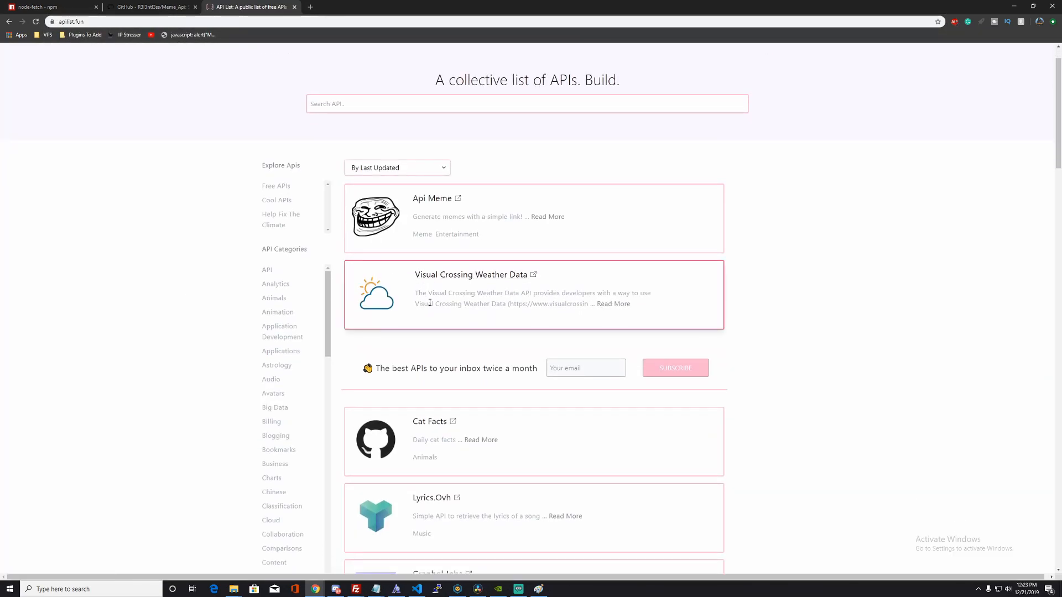
pyautogui.scroll(-3)
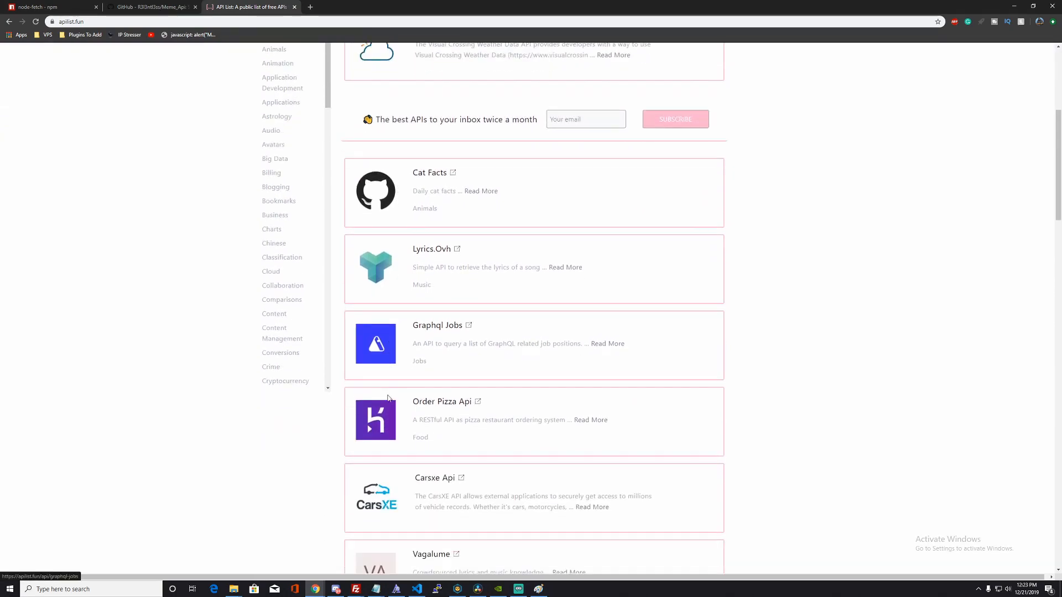
pyautogui.scroll(-3)
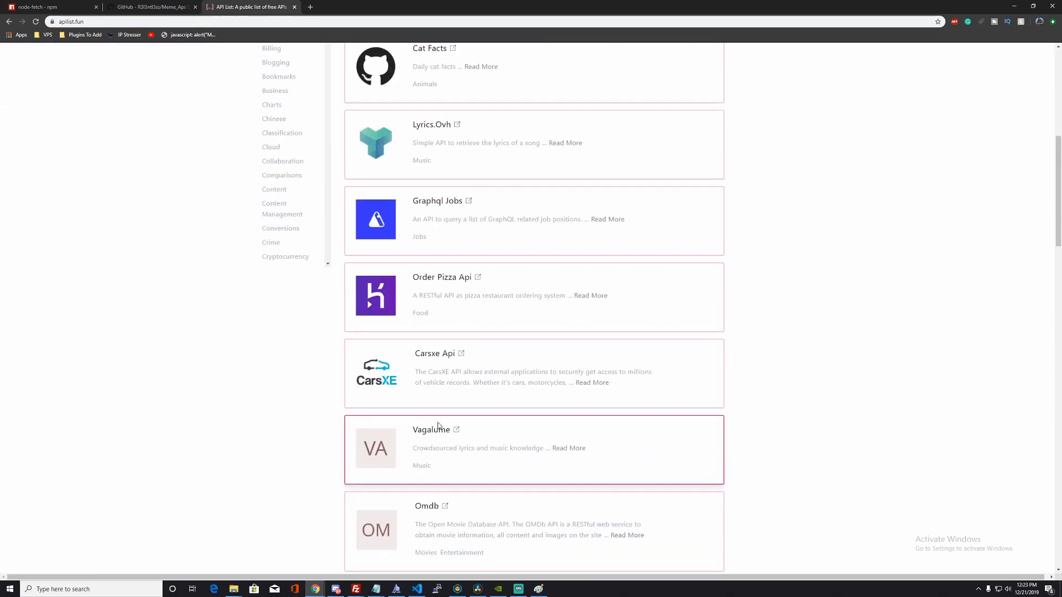
pyautogui.scroll(-3)
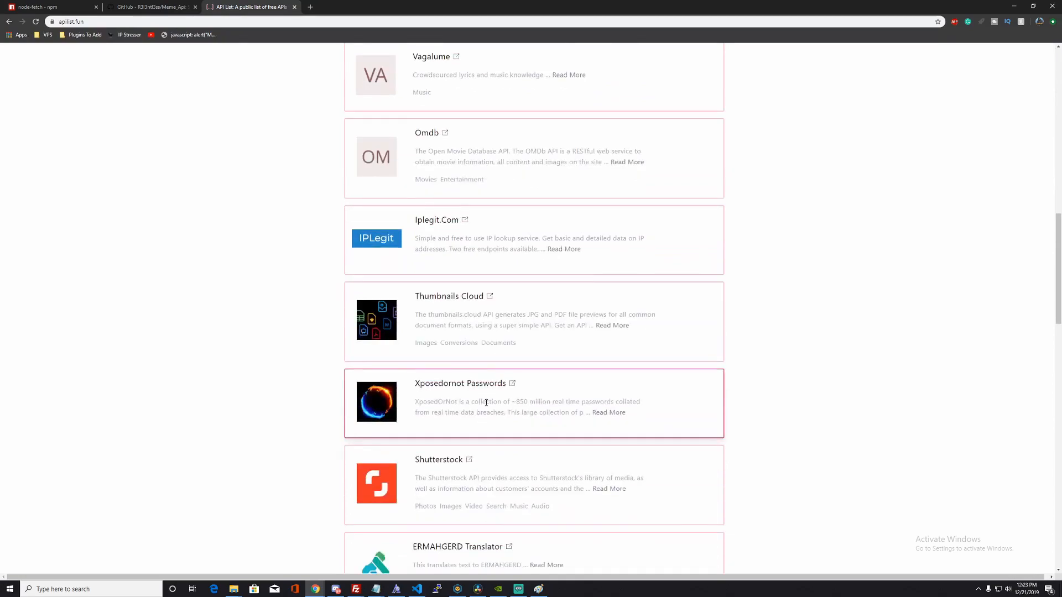
pyautogui.scroll(-3)
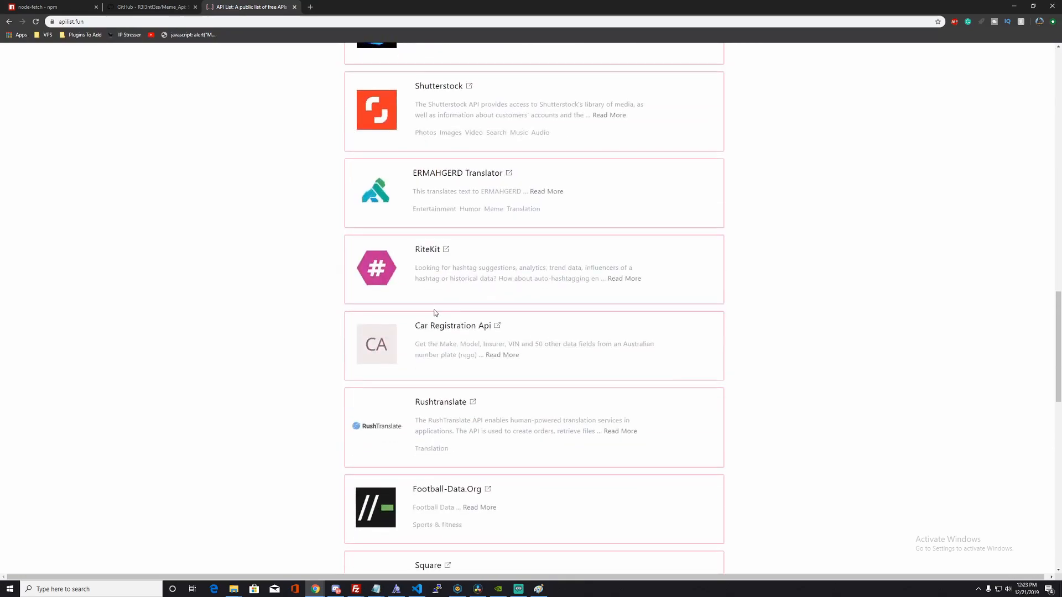
pyautogui.scroll(-3)
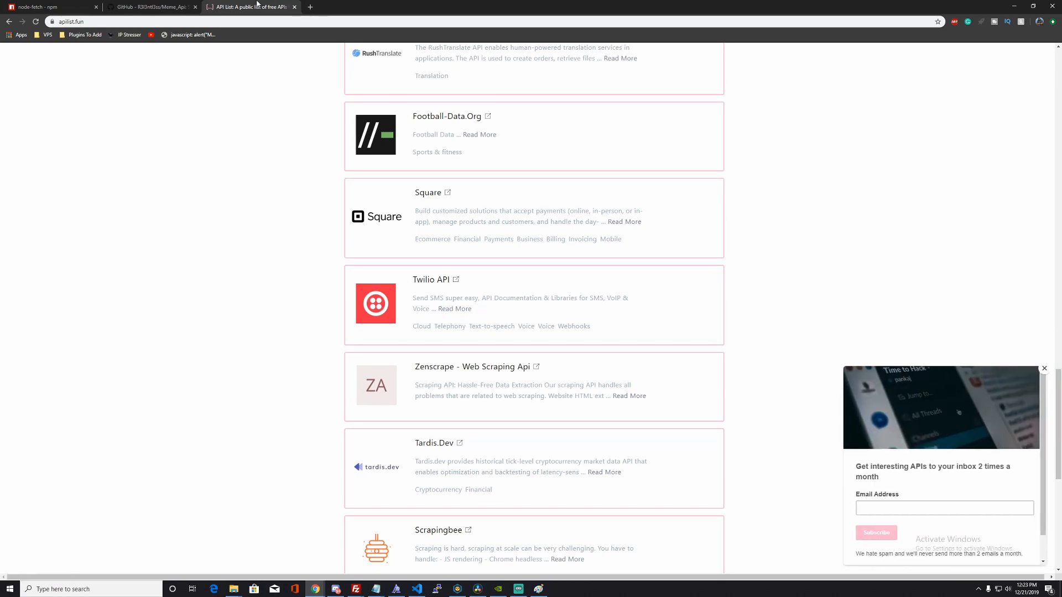
pyautogui.click(149, 7)
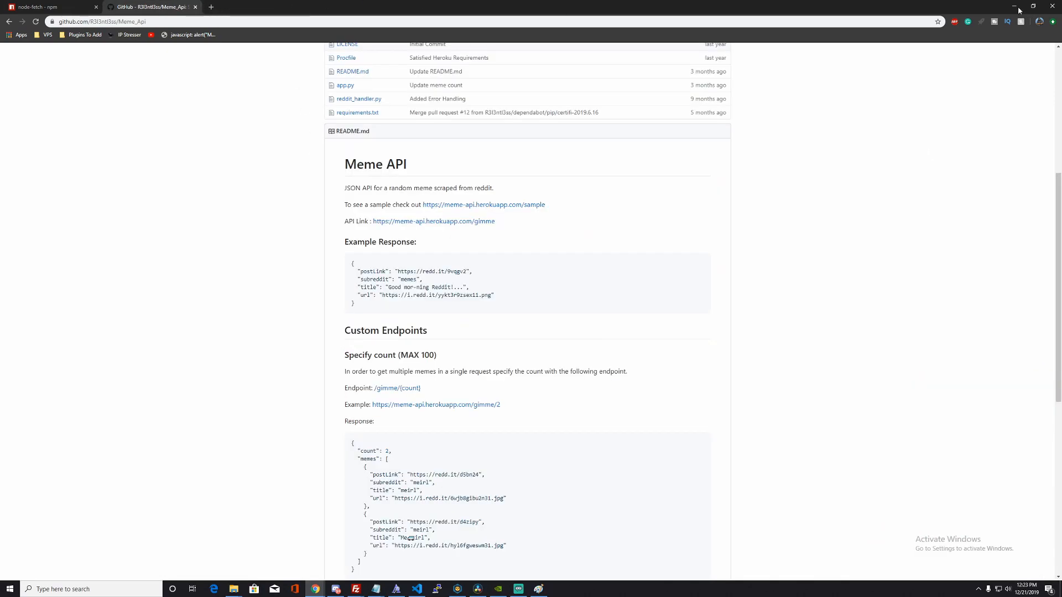
pyautogui.click(416, 589)
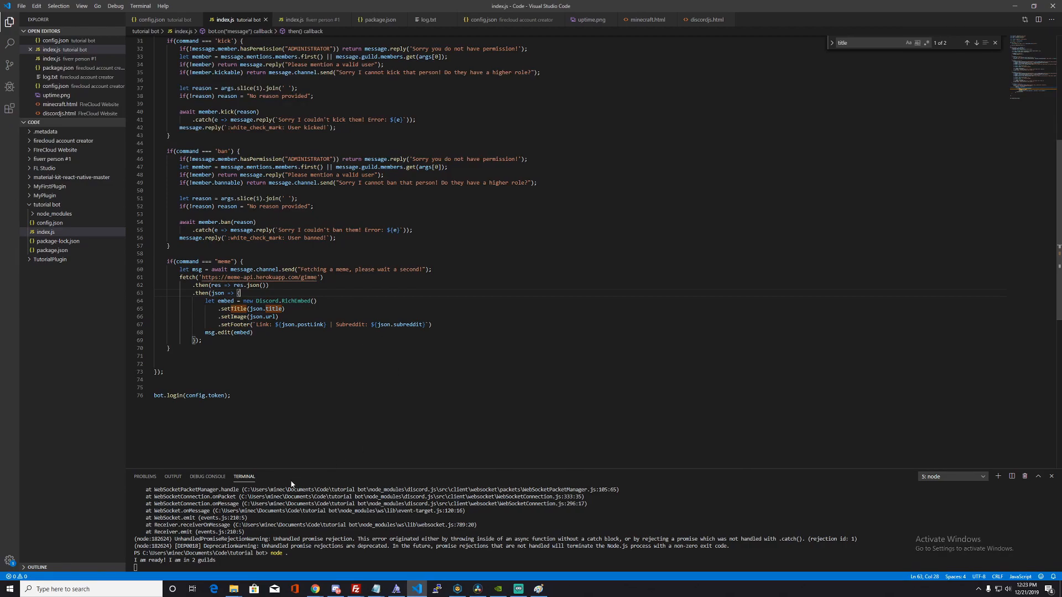
pyautogui.moveTo(363, 532)
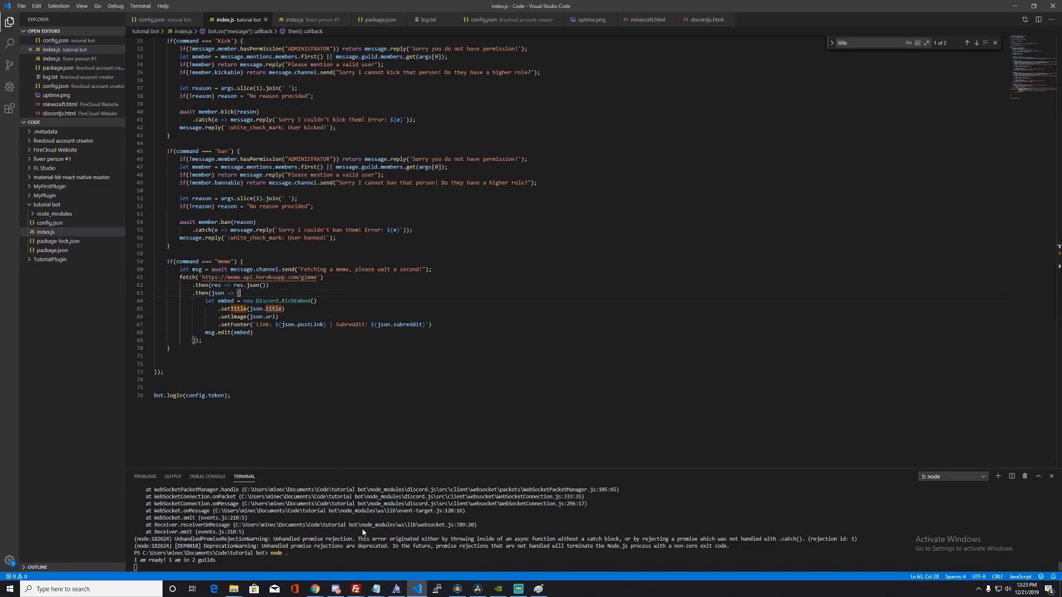